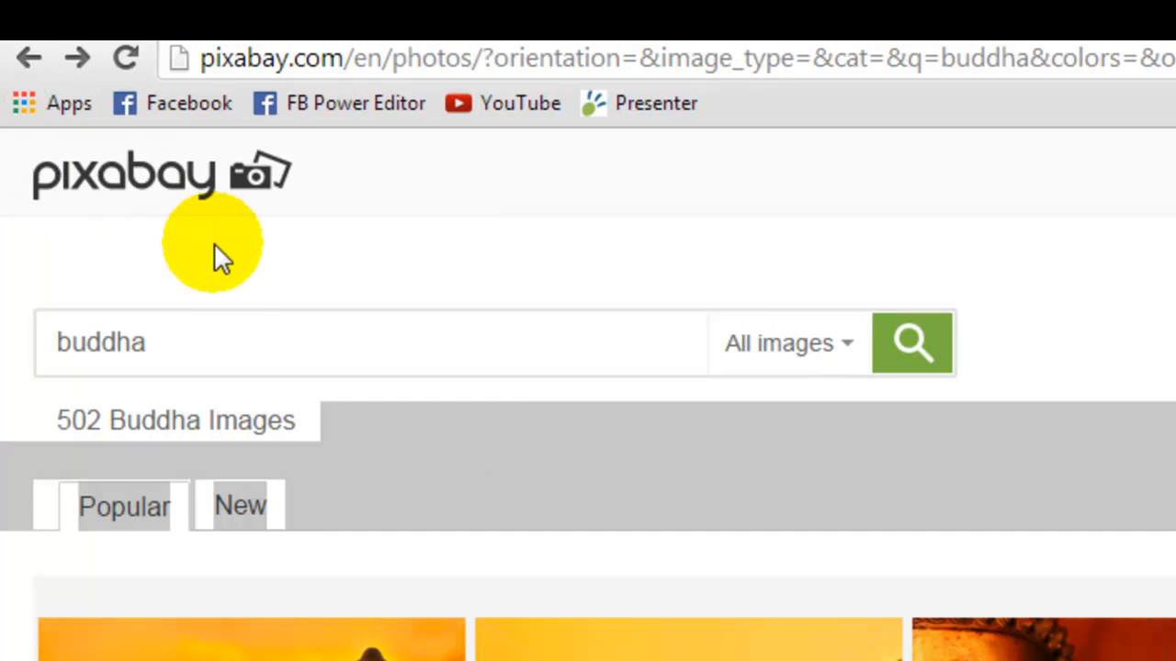
mouse_move(78, 390)
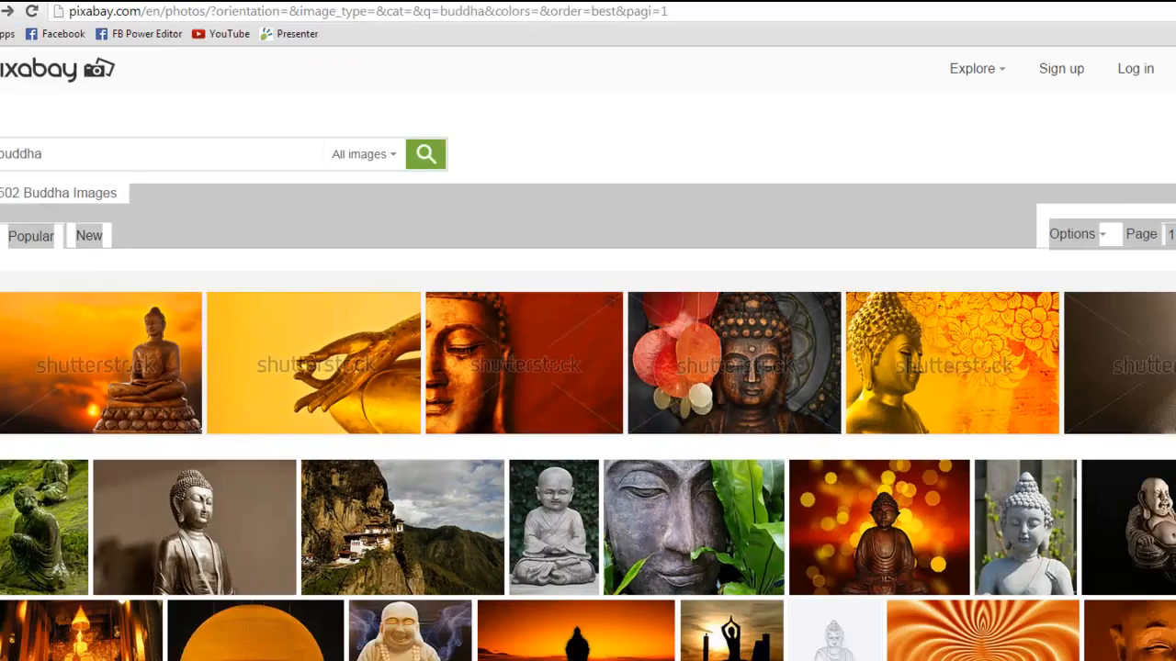
Bring in the Buddha sunset photo and drag its right edge in to a portrait canvas.
scroll(down, 3)
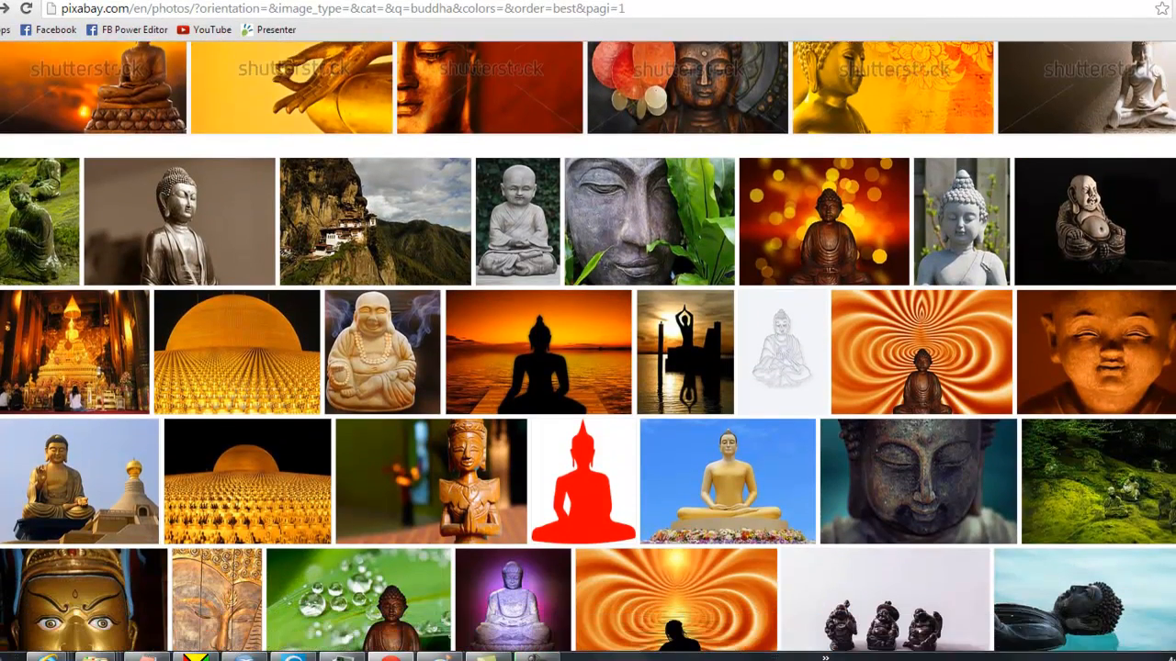
scroll(down, 3)
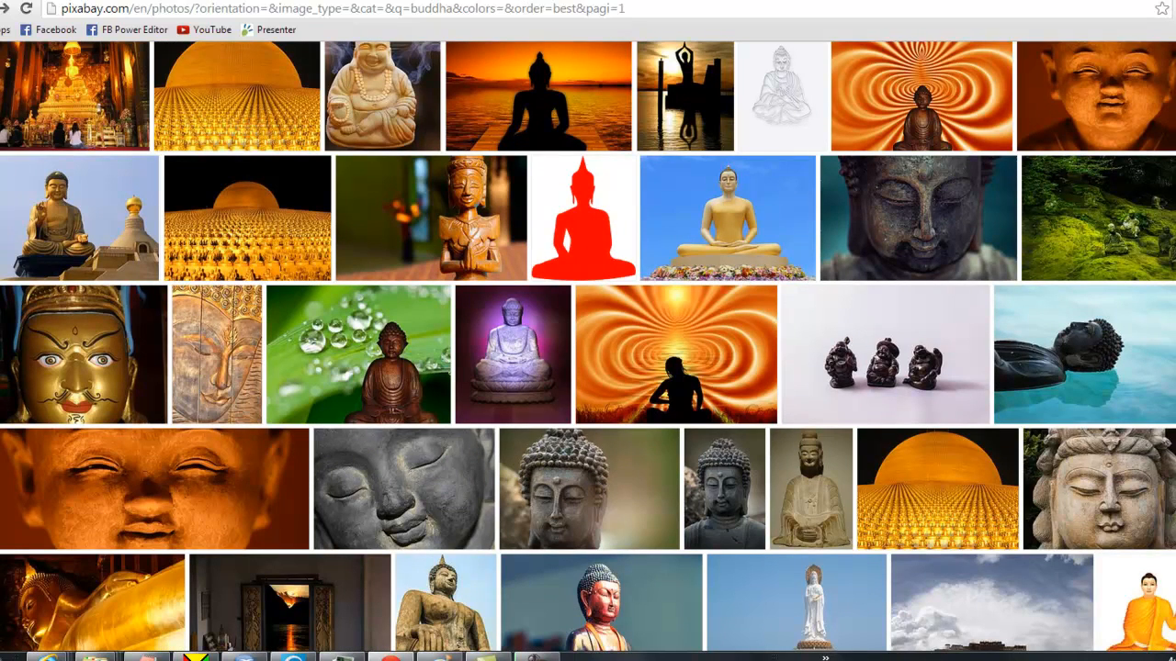
scroll(down, 3)
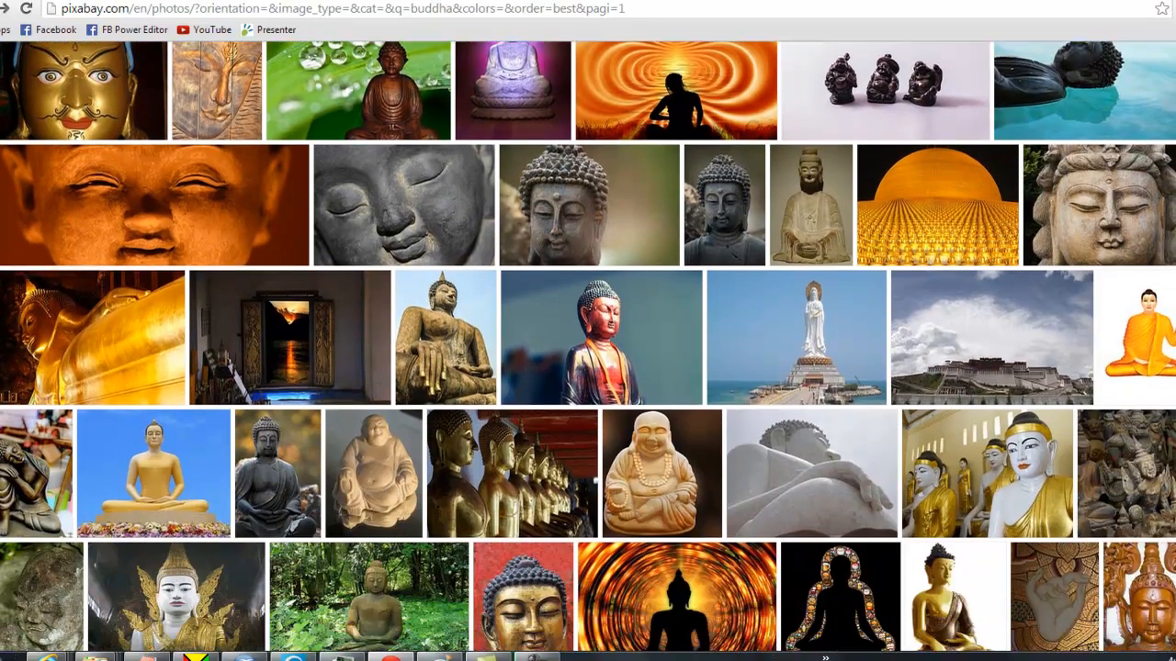
scroll(down, 3)
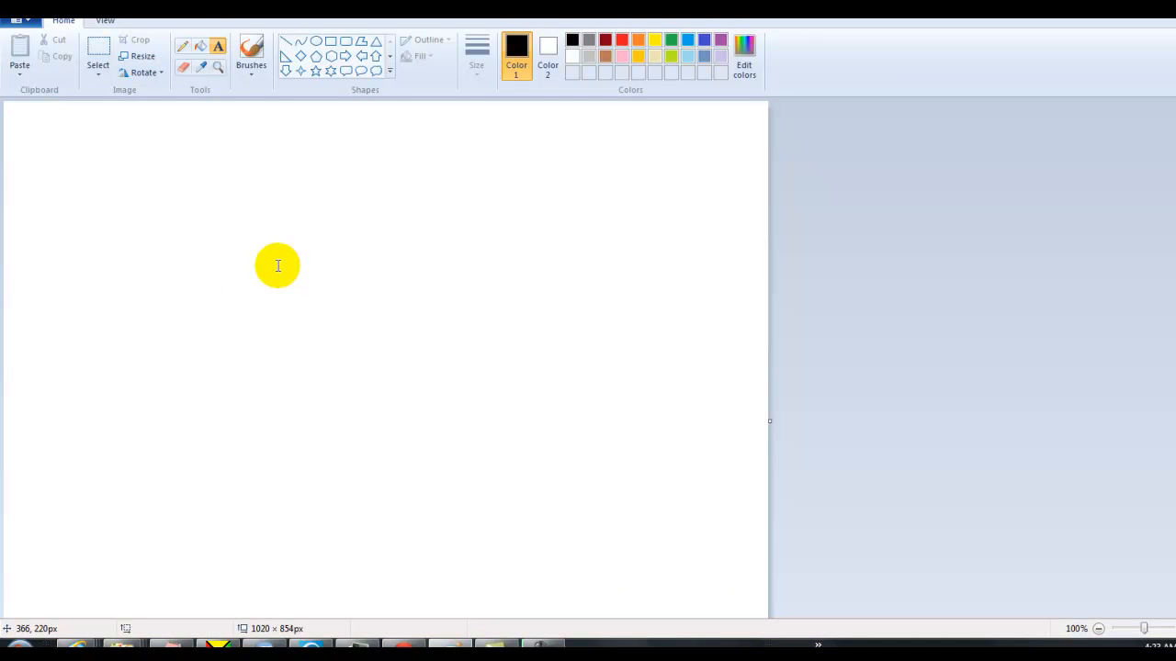
mouse_move(277, 265)
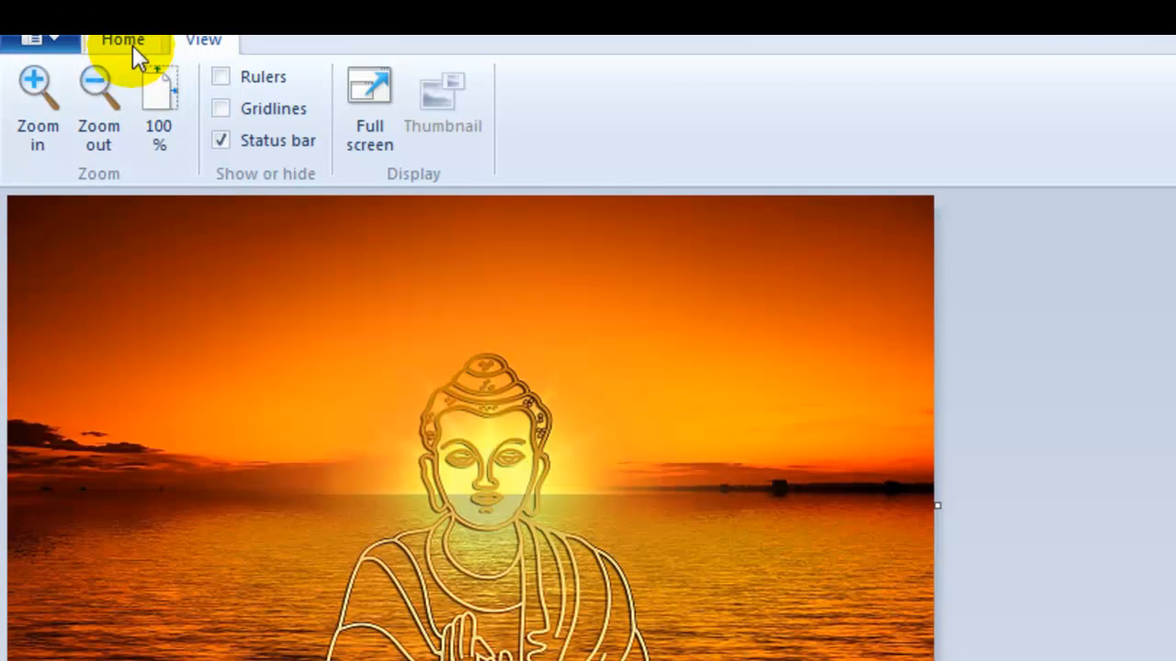
click(108, 35)
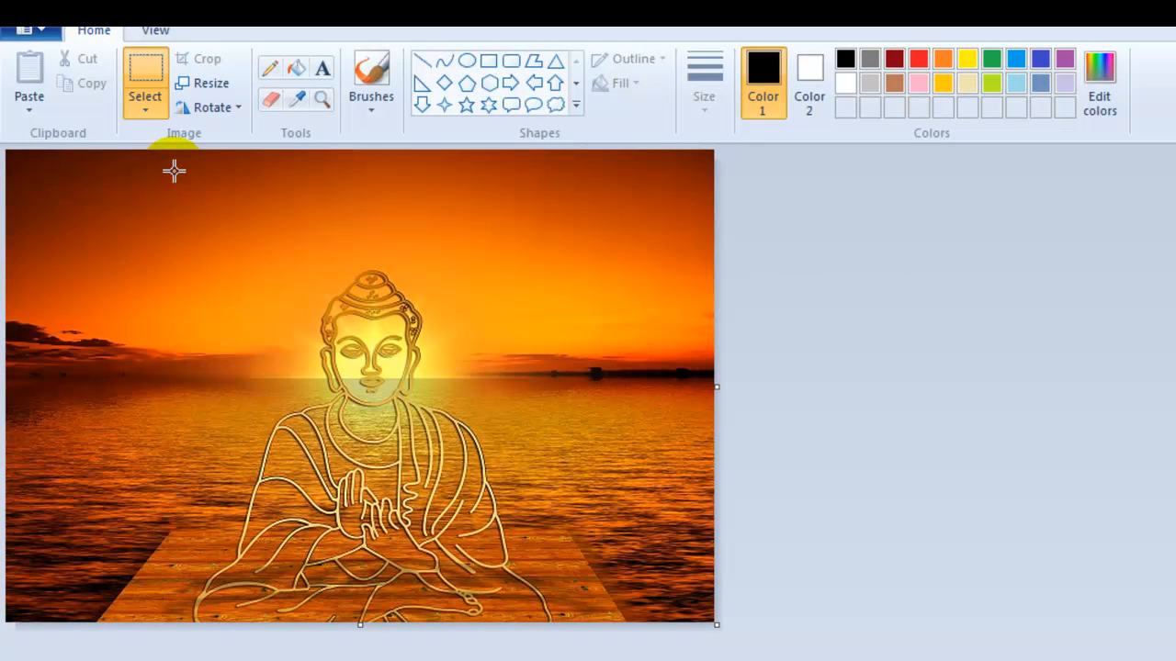
drag(175, 170, 349, 446)
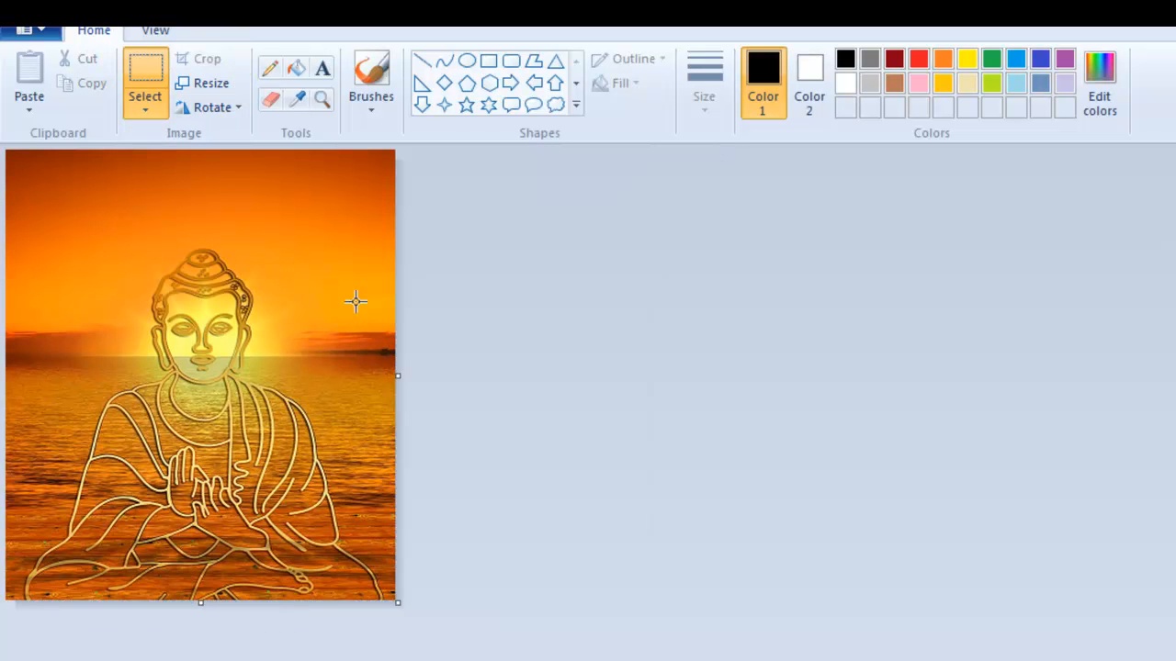
mouse_move(223, 210)
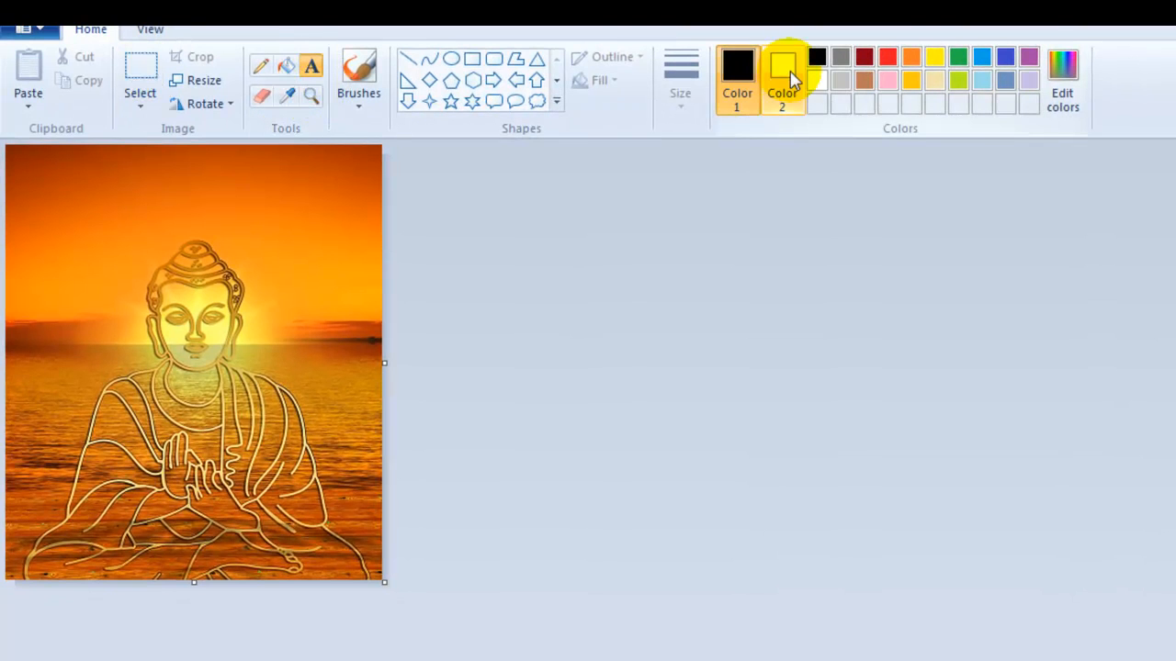
Type 'BEST BUDDHA QUOTES' in white Impact, enlarge it to size 48, and place it.
click(735, 73)
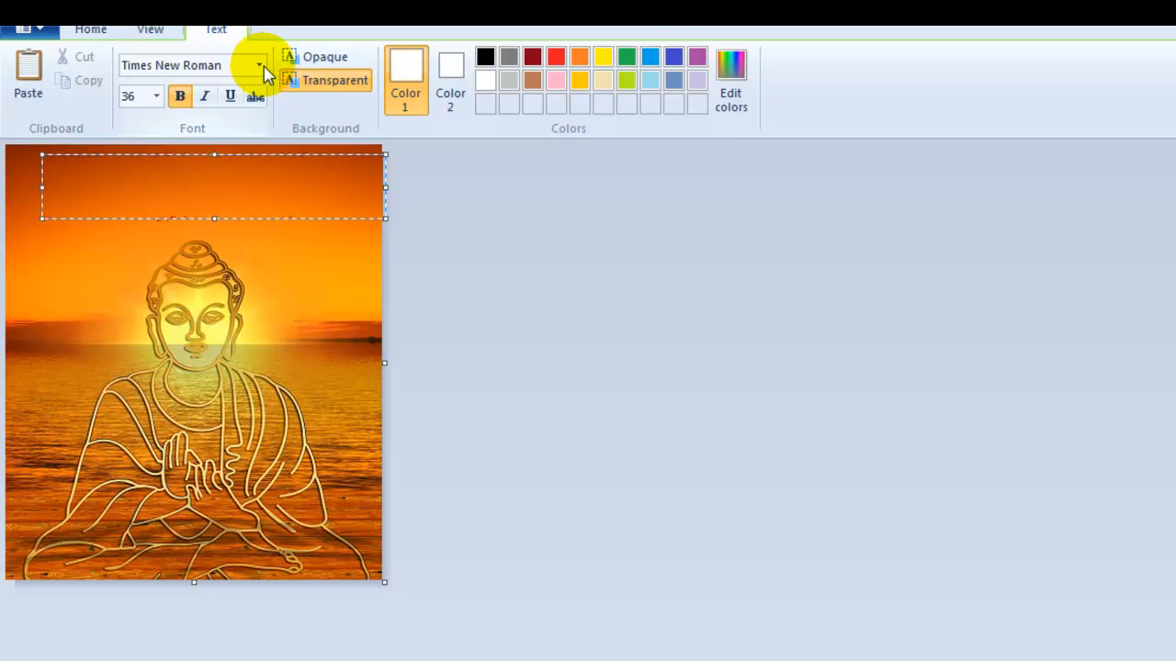
click(259, 66)
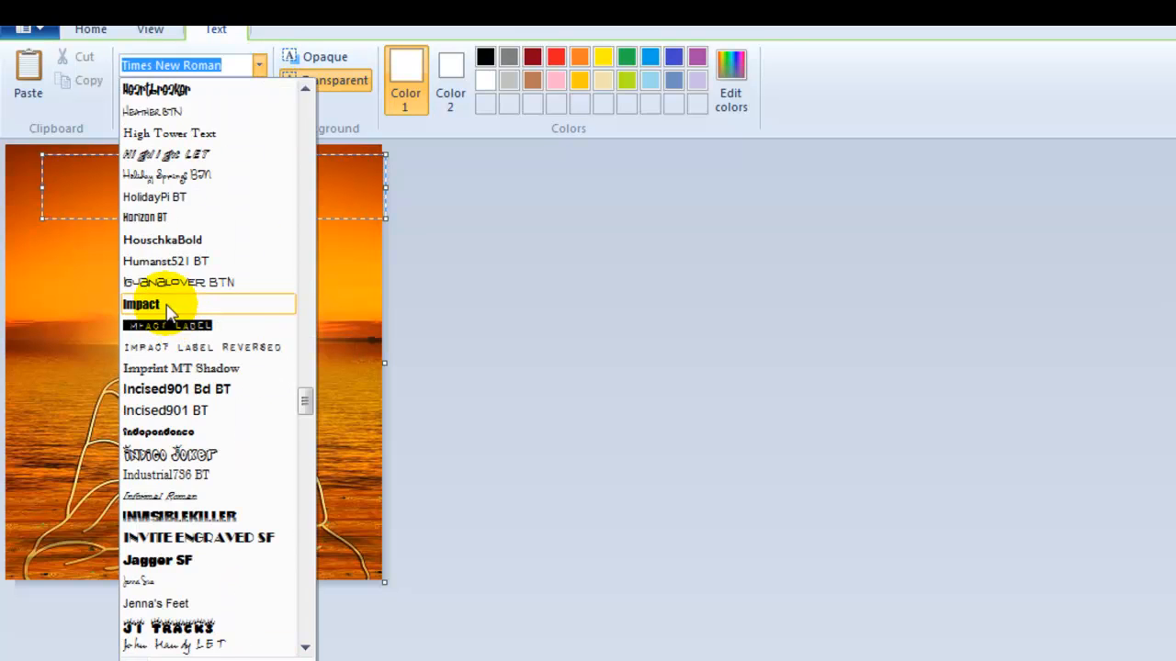
click(141, 304)
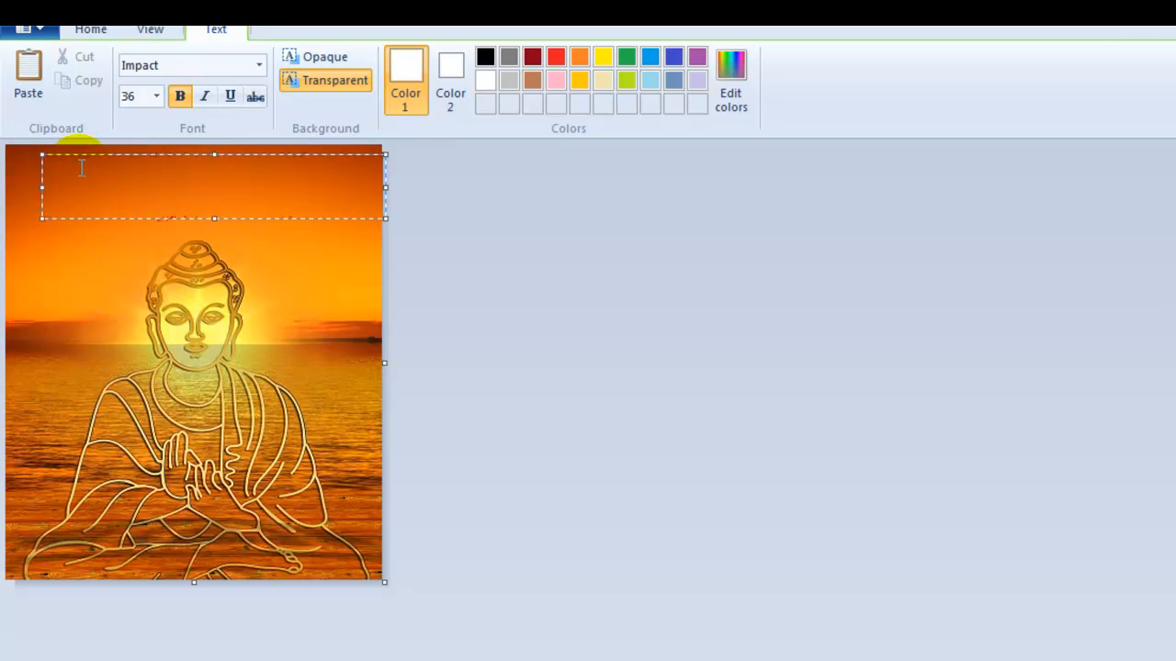
text(BEST BUDDHA QUOTES)
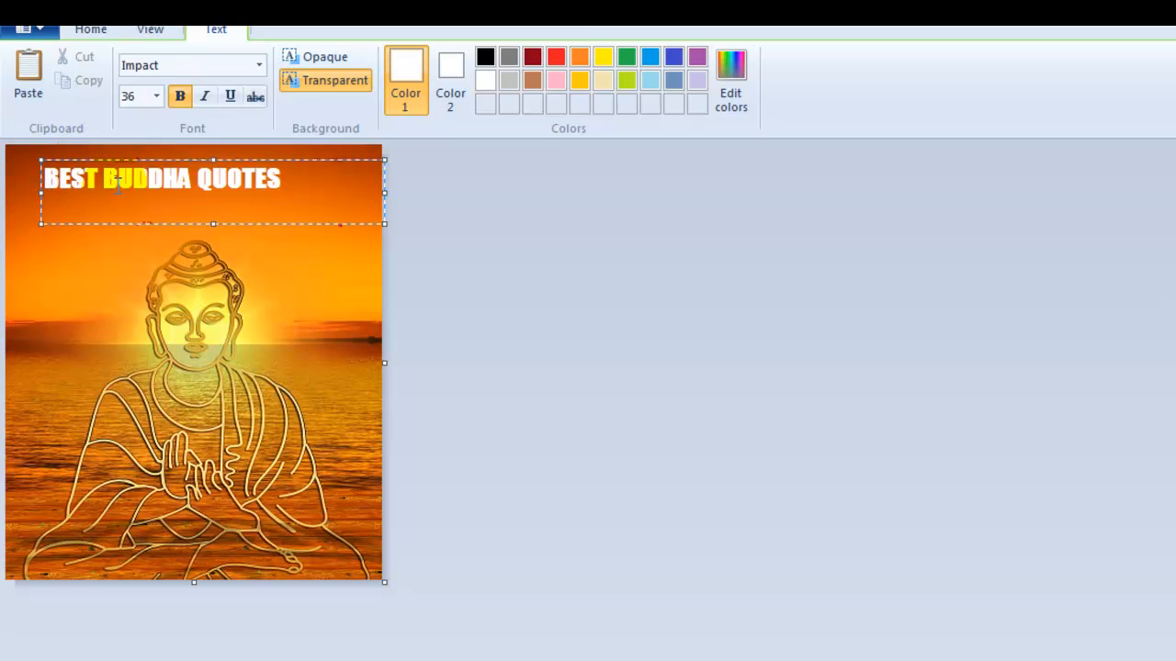
double_click(149, 178)
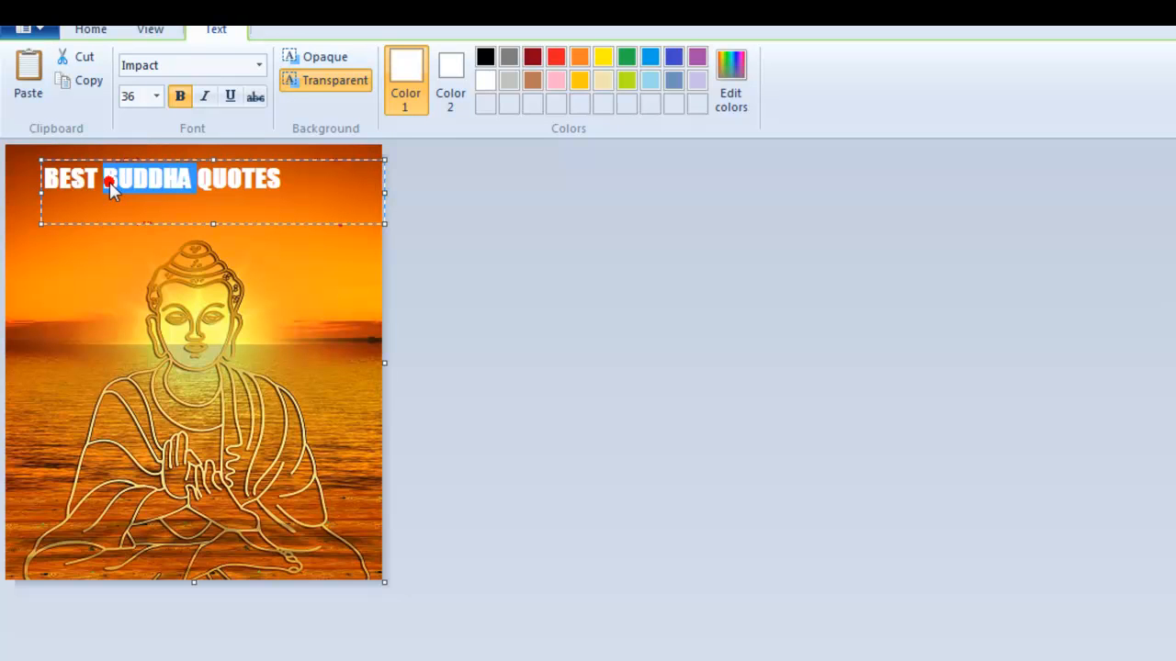
click(155, 96)
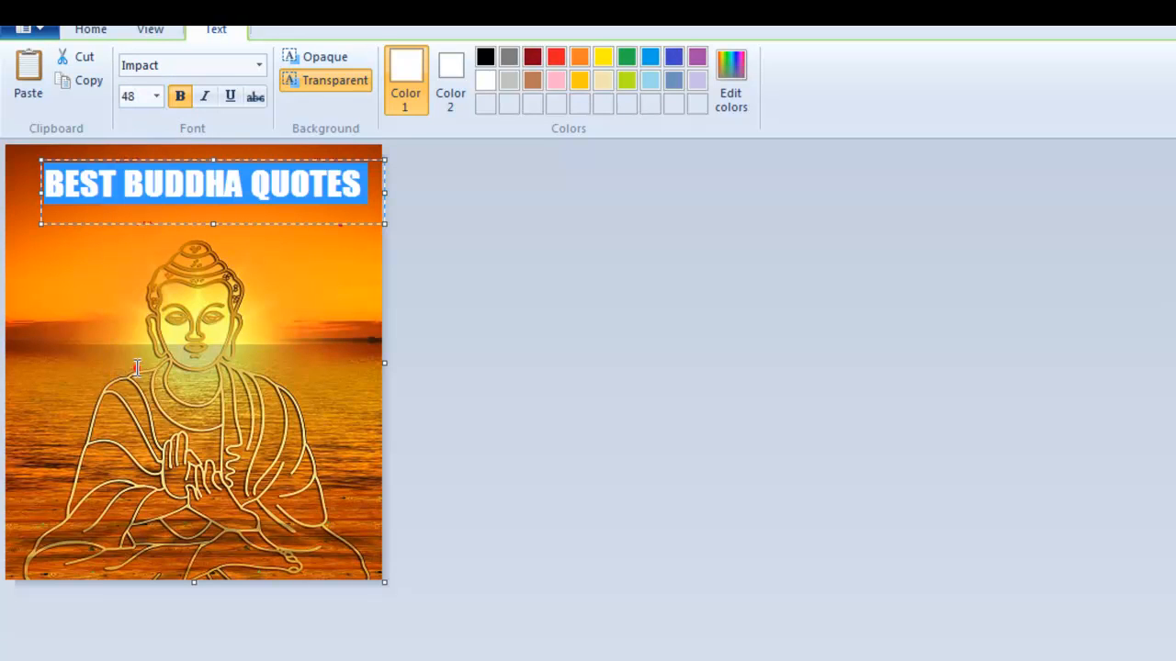
mouse_move(276, 163)
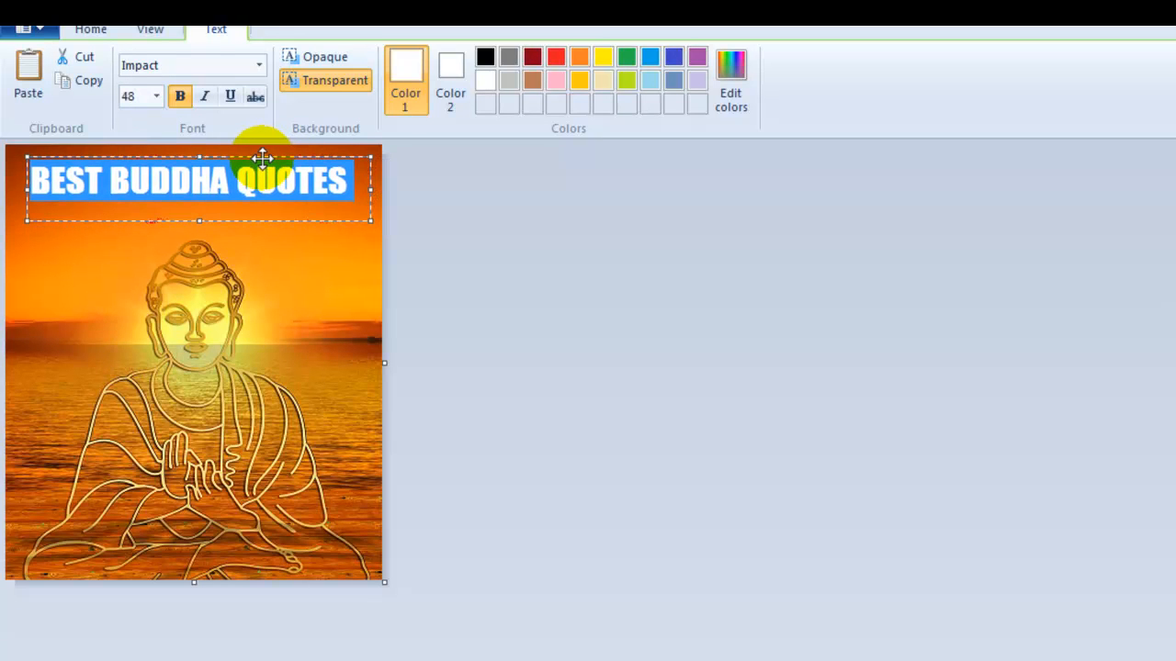
click(90, 28)
text(B)
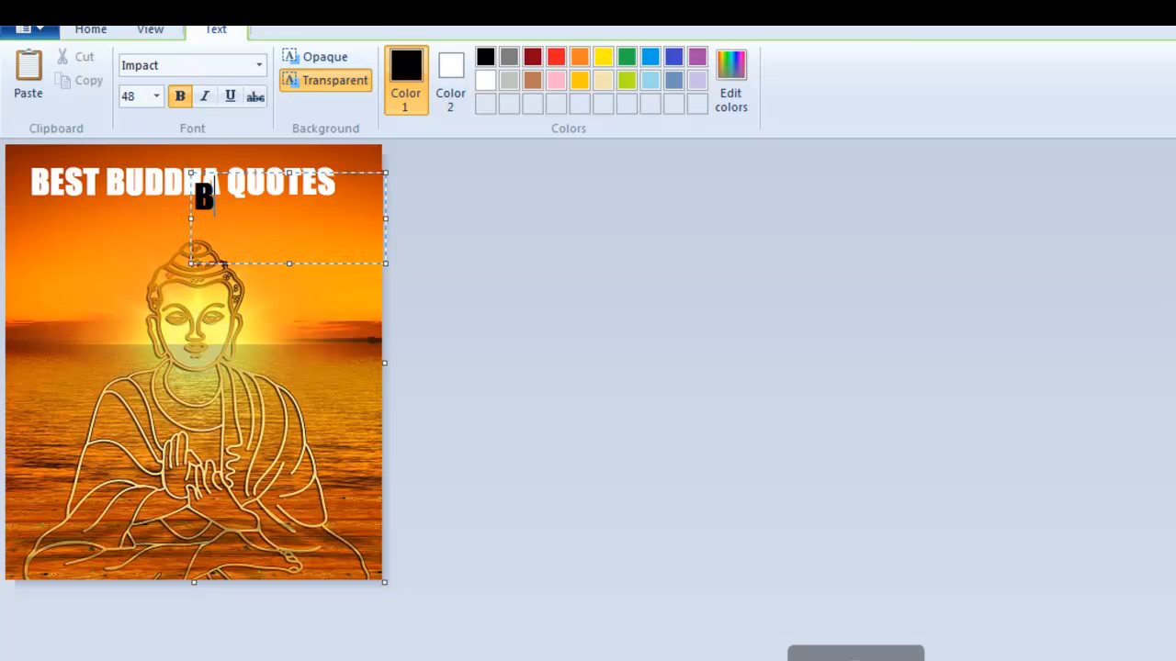
Type the byline 'y Kurt Melv' at size 36 in the TOP_SECRET font.
text(y Kurt Melvin)
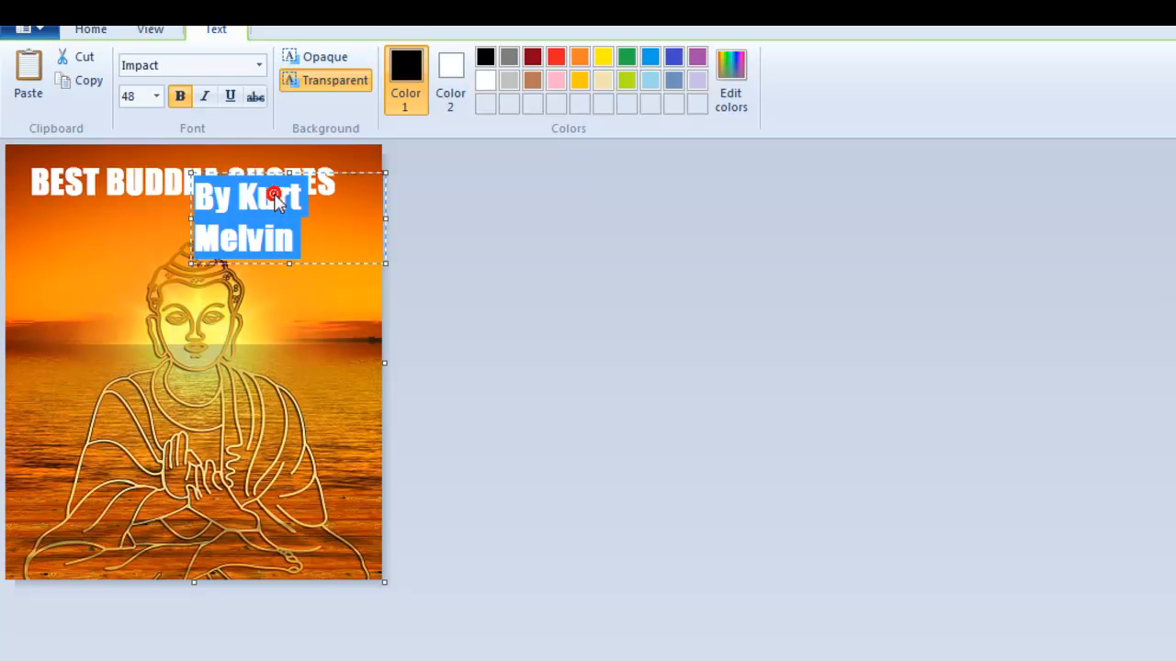
click(155, 95)
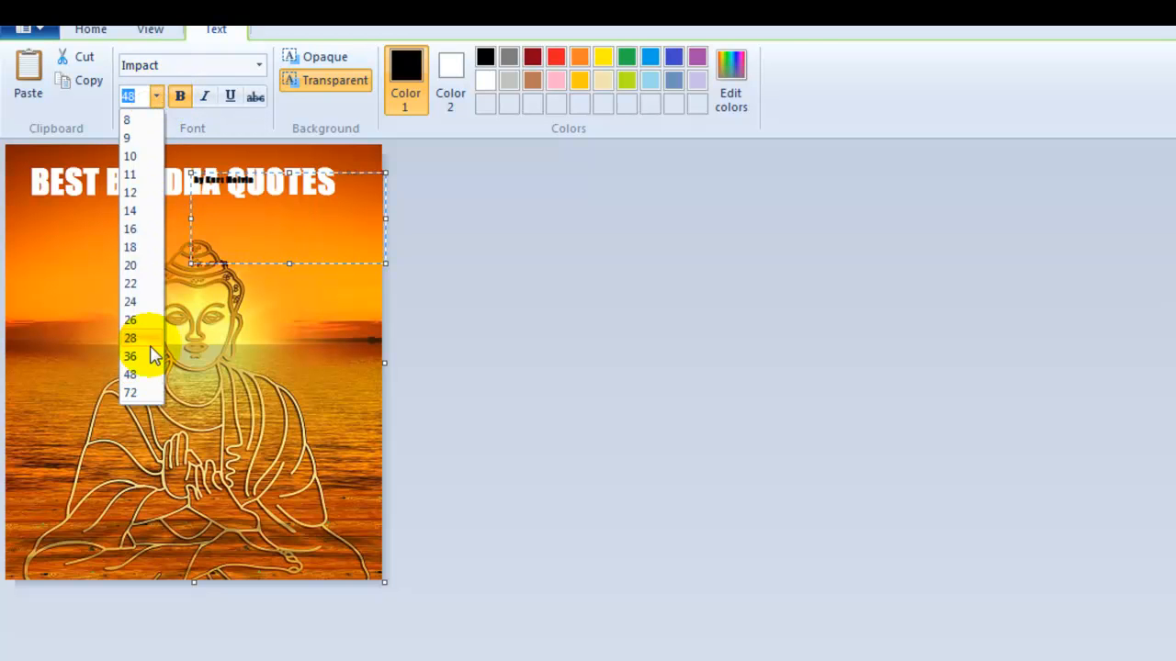
click(129, 357)
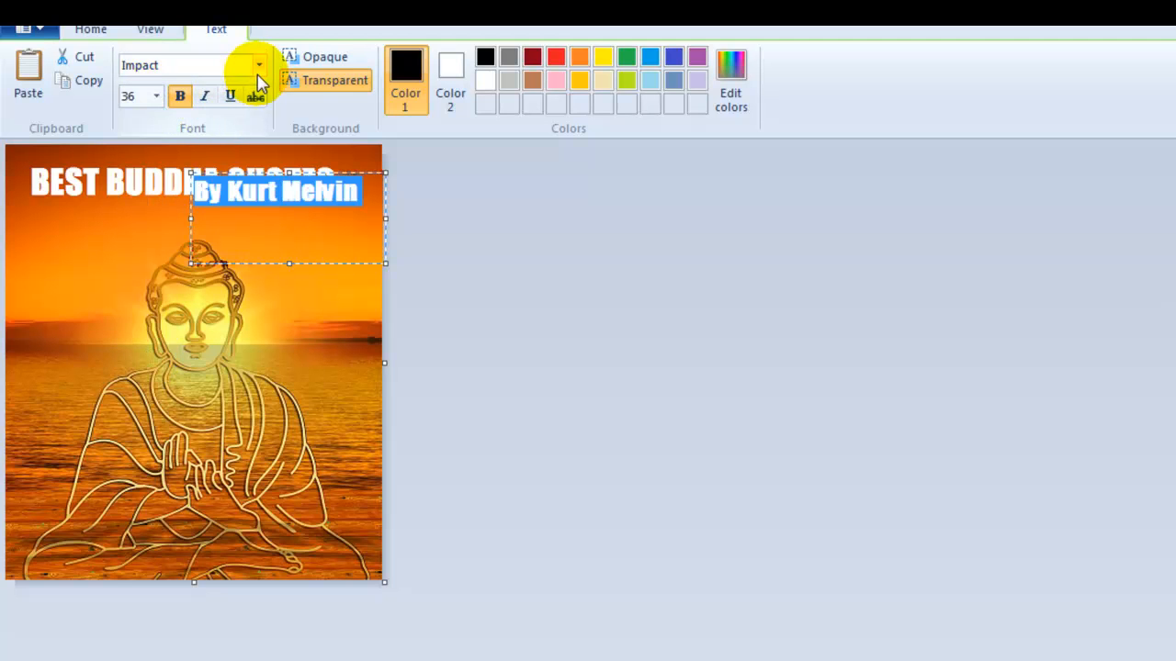
click(258, 65)
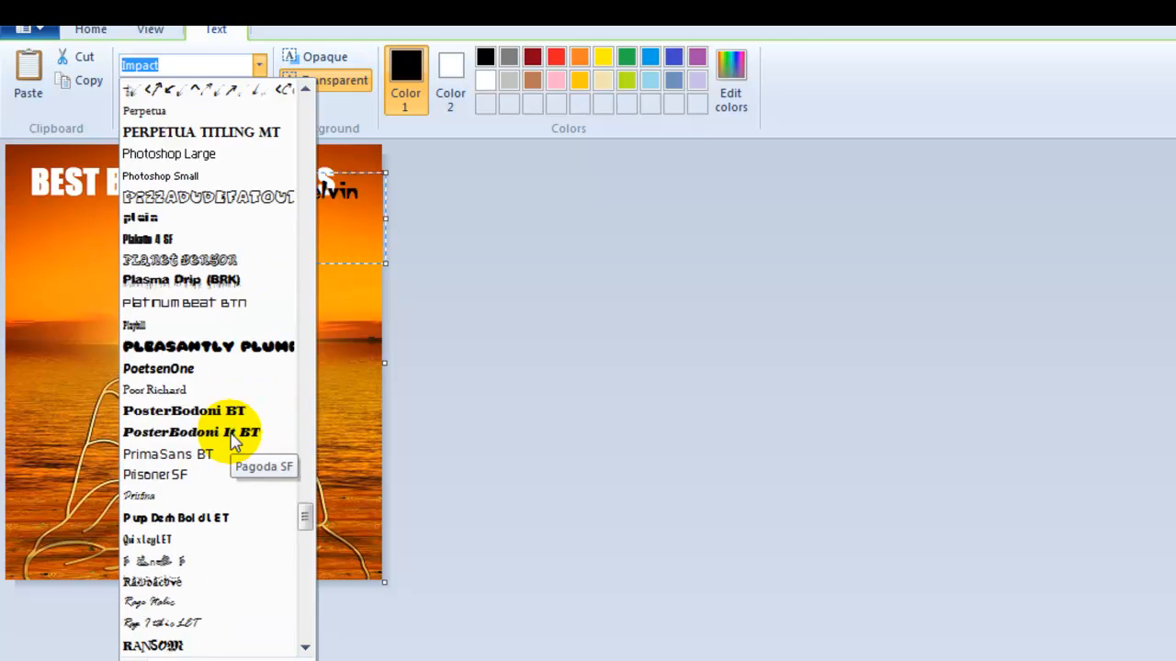
scroll(down, 3)
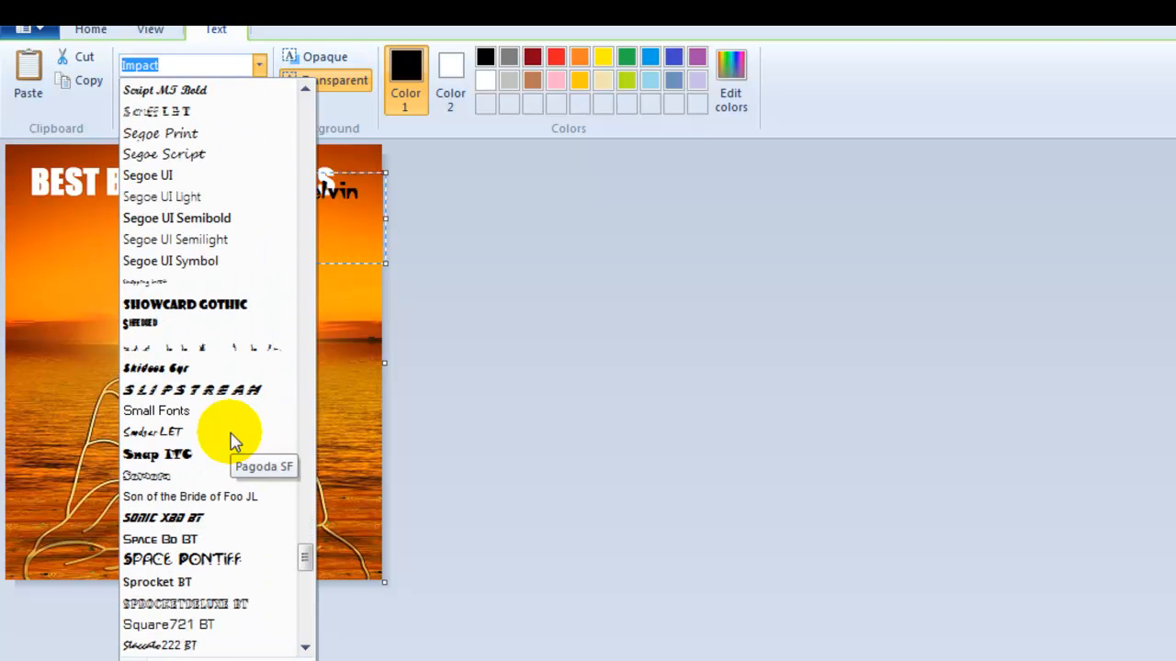
scroll(down, 3)
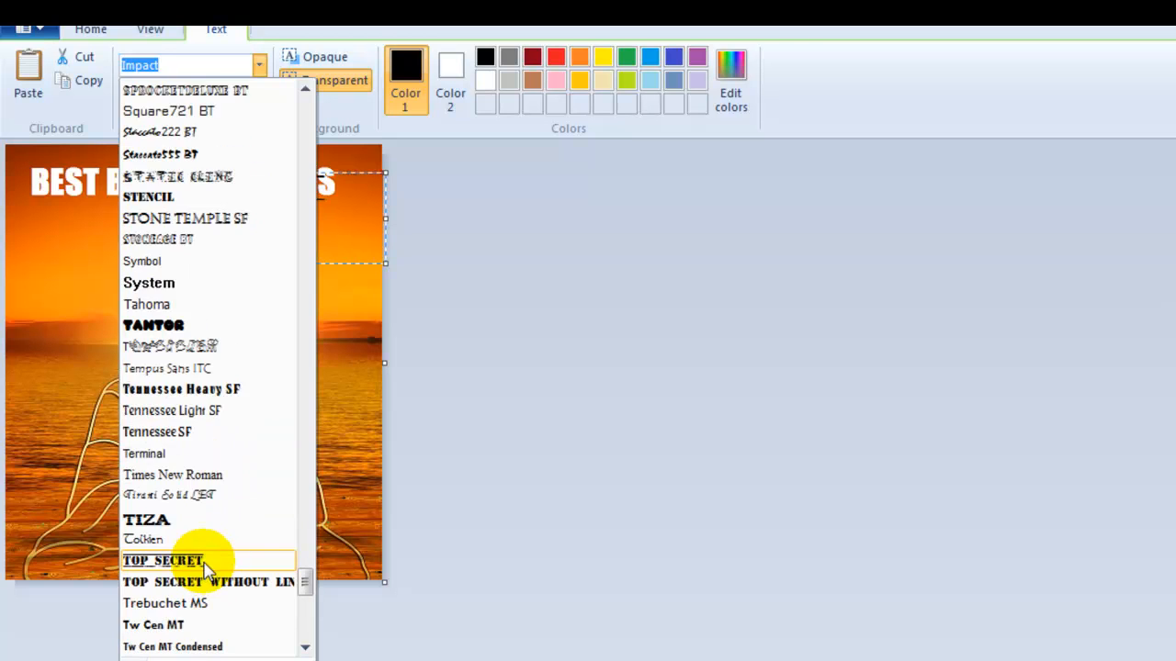
click(173, 474)
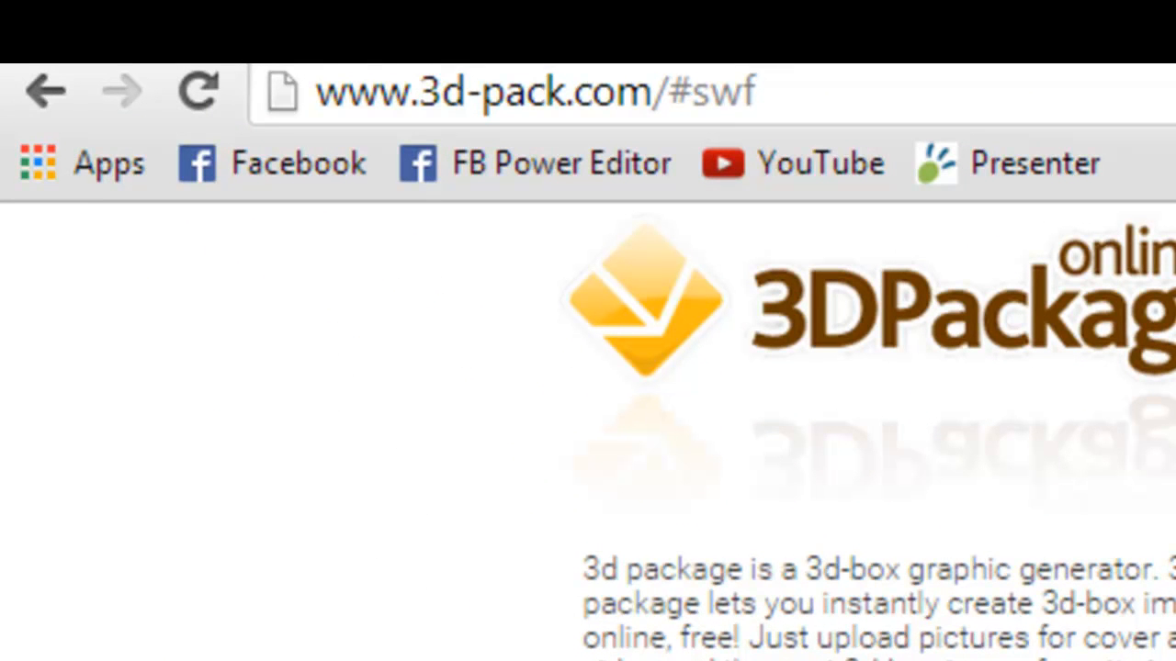
Load buddha.png as both the book cover image and the spine image.
scroll(down, 3)
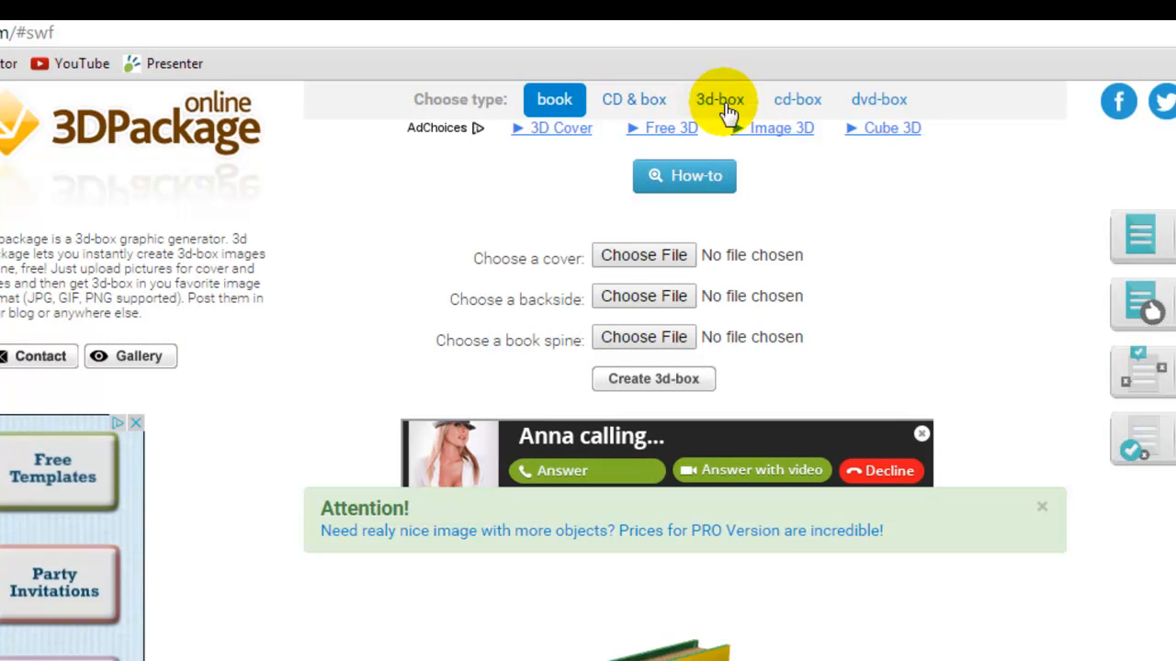
mouse_move(878, 118)
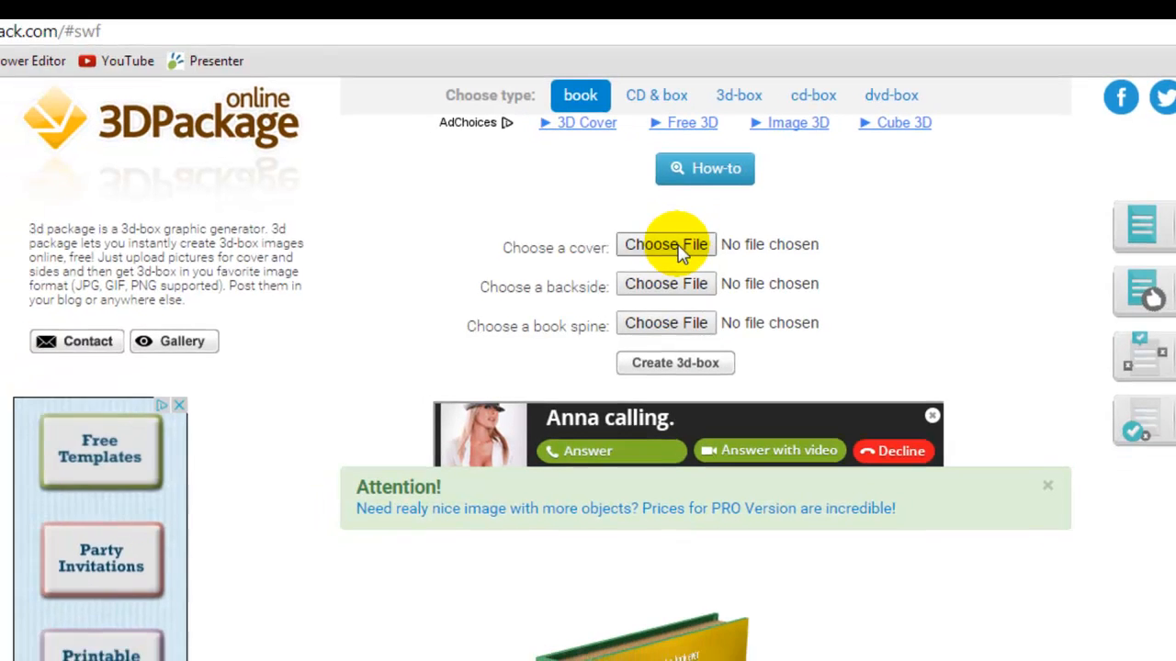
click(666, 244)
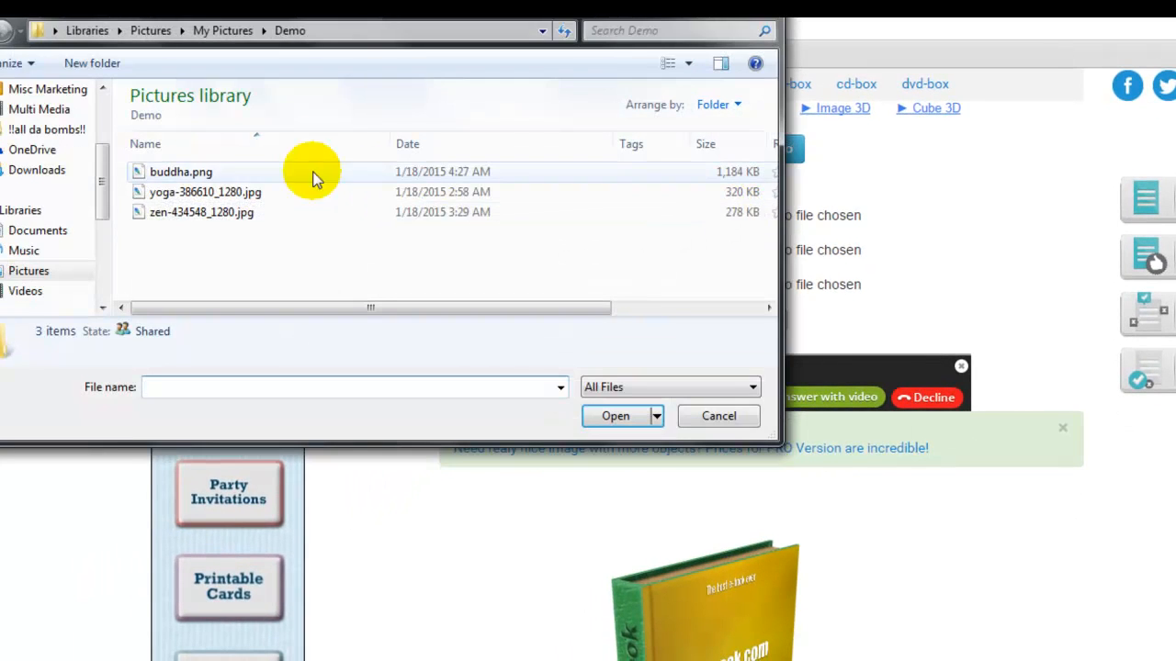
click(615, 417)
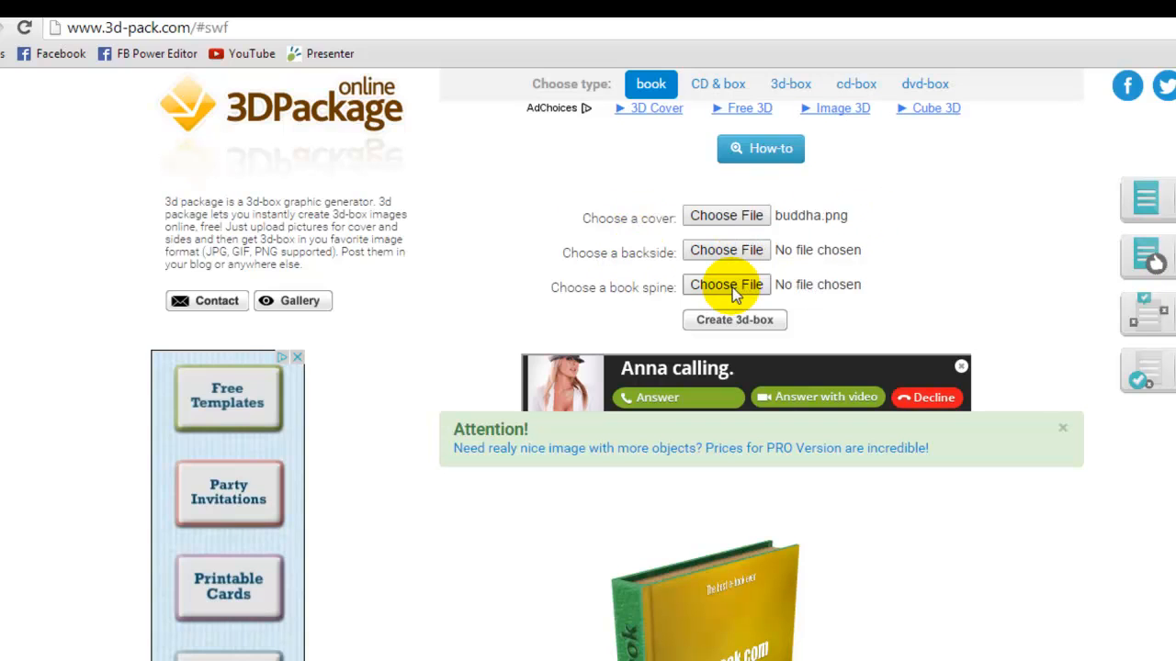
click(726, 284)
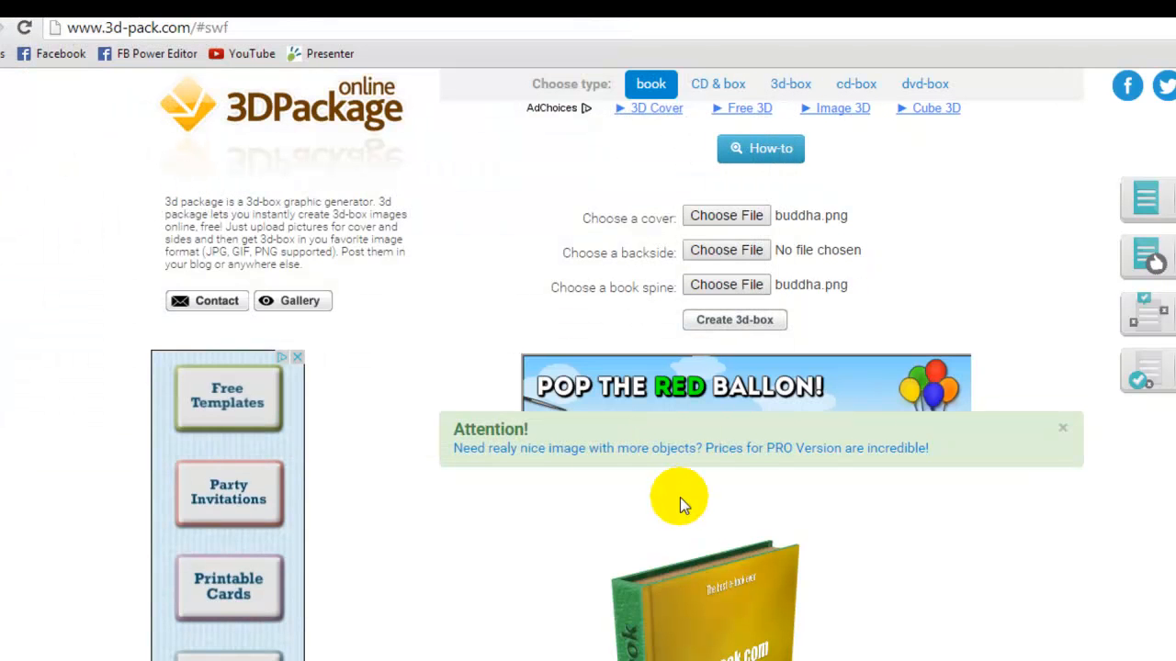
scroll(down, 3)
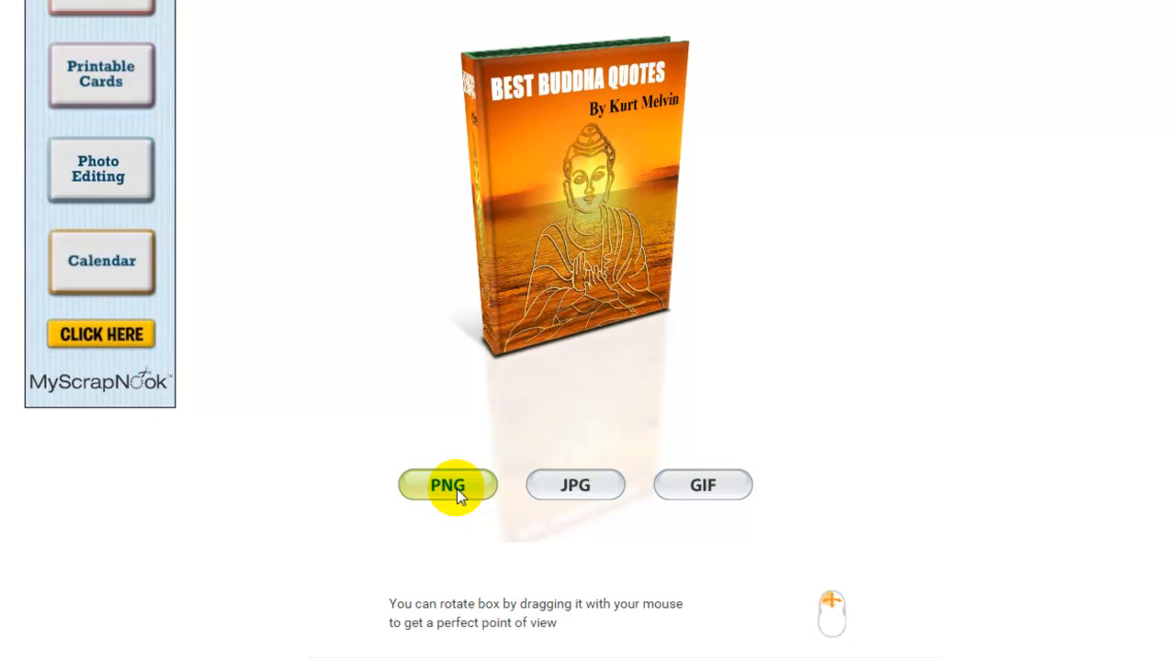
Render the Buddha 3D book and output it as a PNG.
click(448, 485)
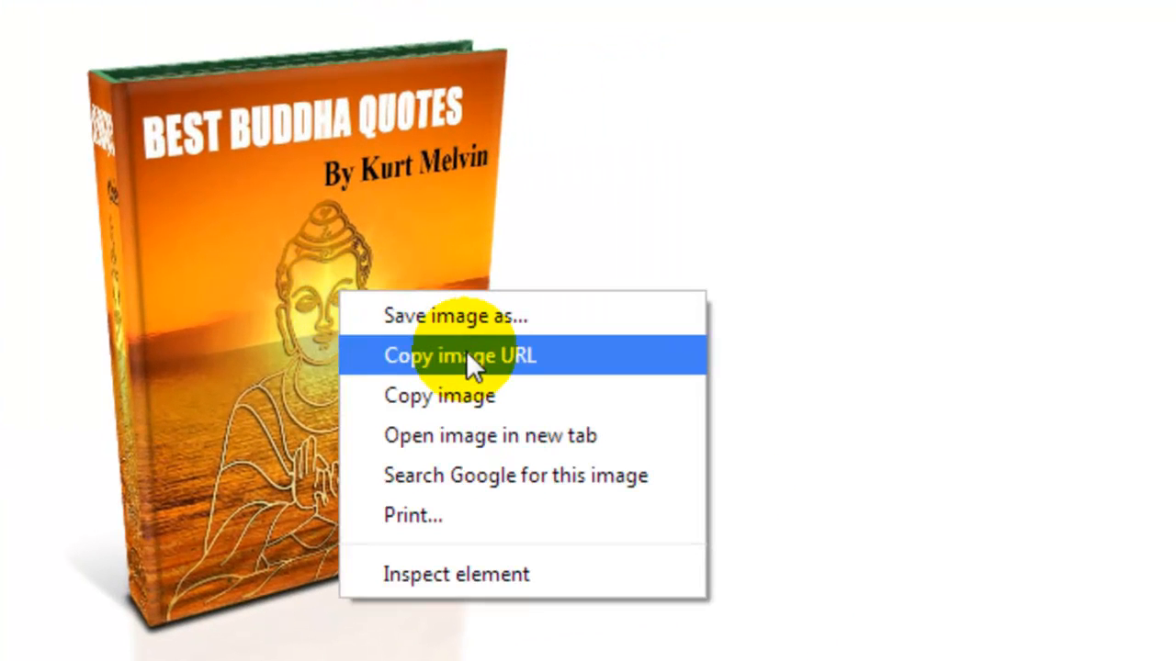
Save the 3D book render as 'buddha-cover' in the Demo folder.
click(454, 316)
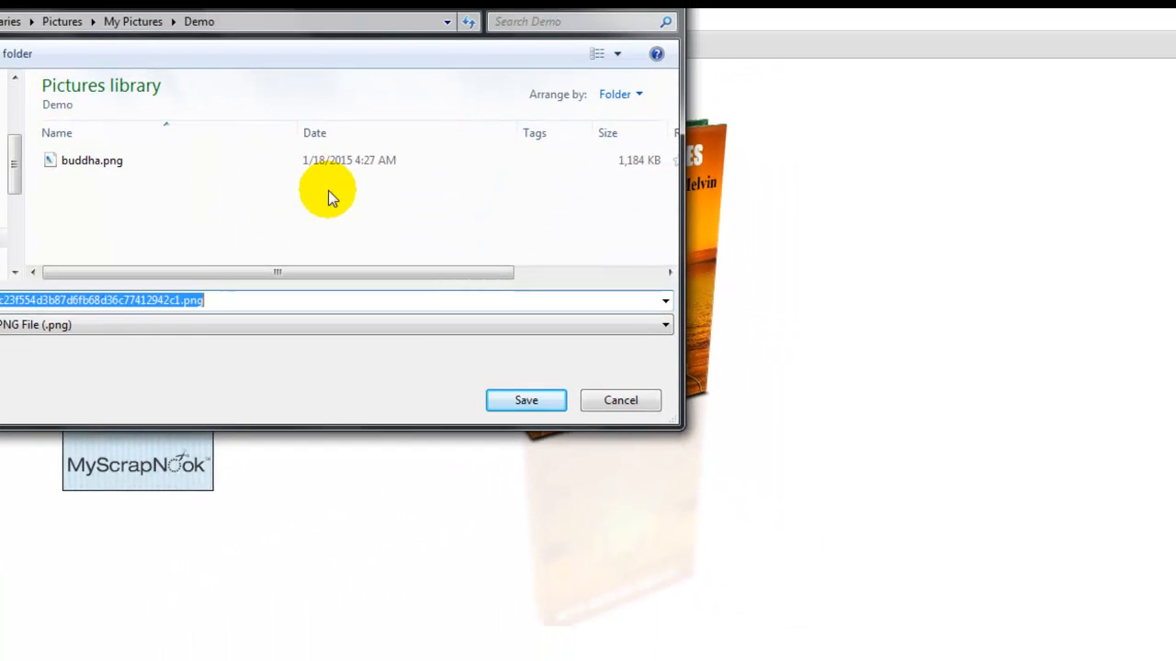
text(buddha-cover)
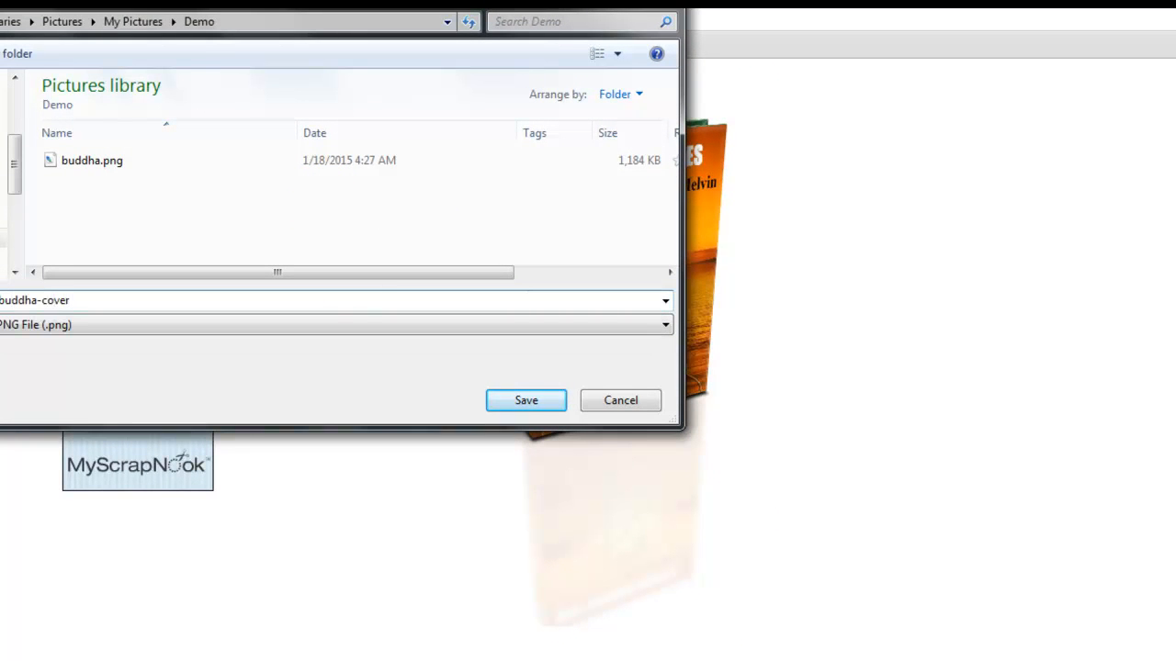
click(525, 400)
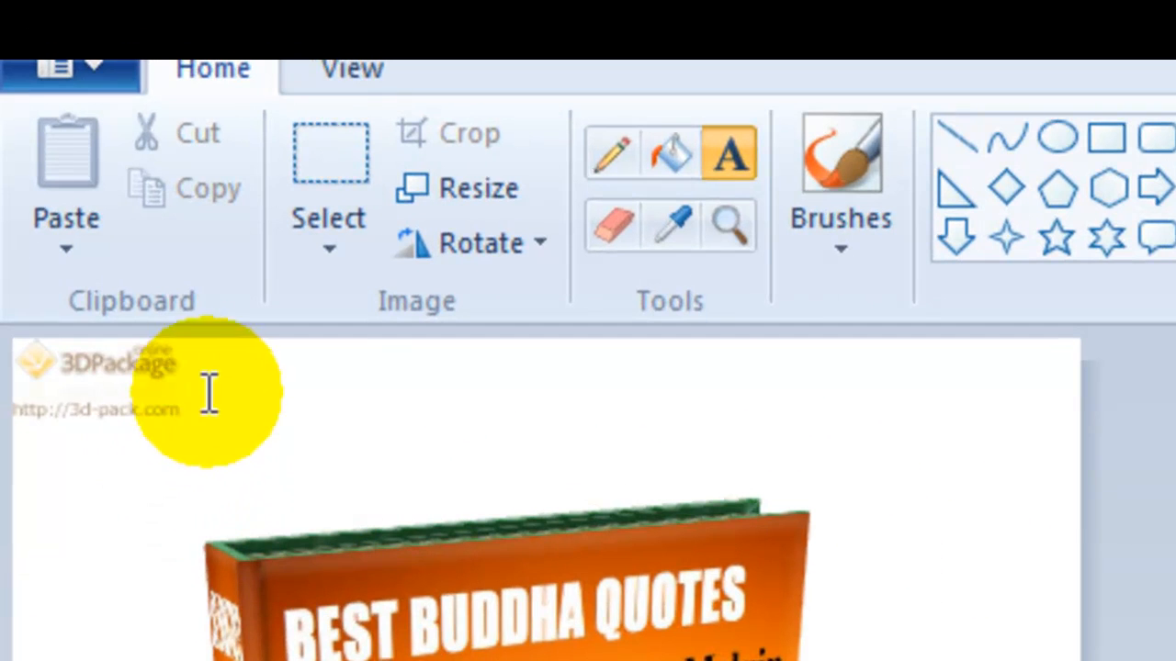
mouse_move(104, 400)
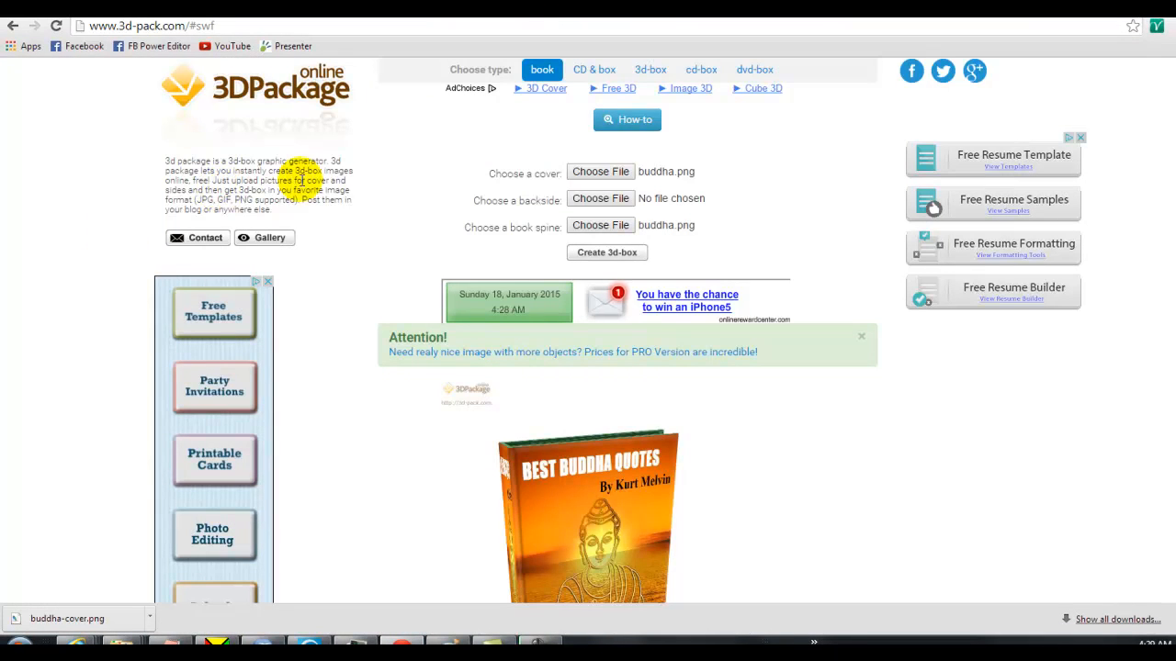
View the 426 × 602 px buddha-cover book image in Paint.
scroll(down, 3)
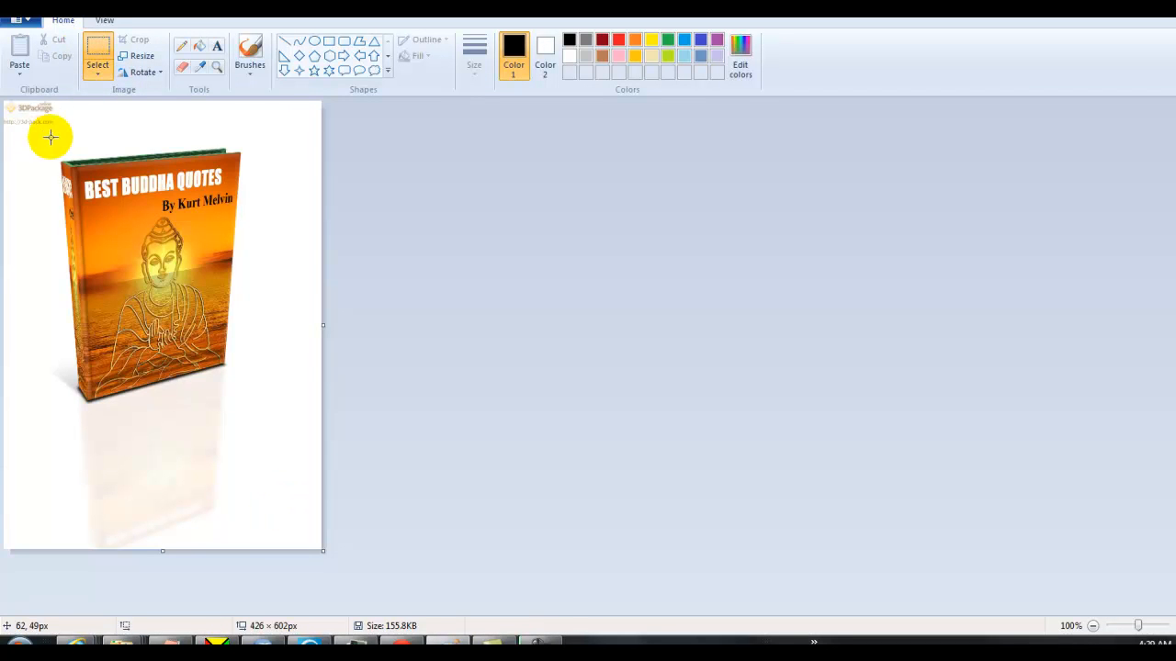
Crop to a selection around the book, cutting the watermark and reflection, then save.
drag(51, 138, 134, 248)
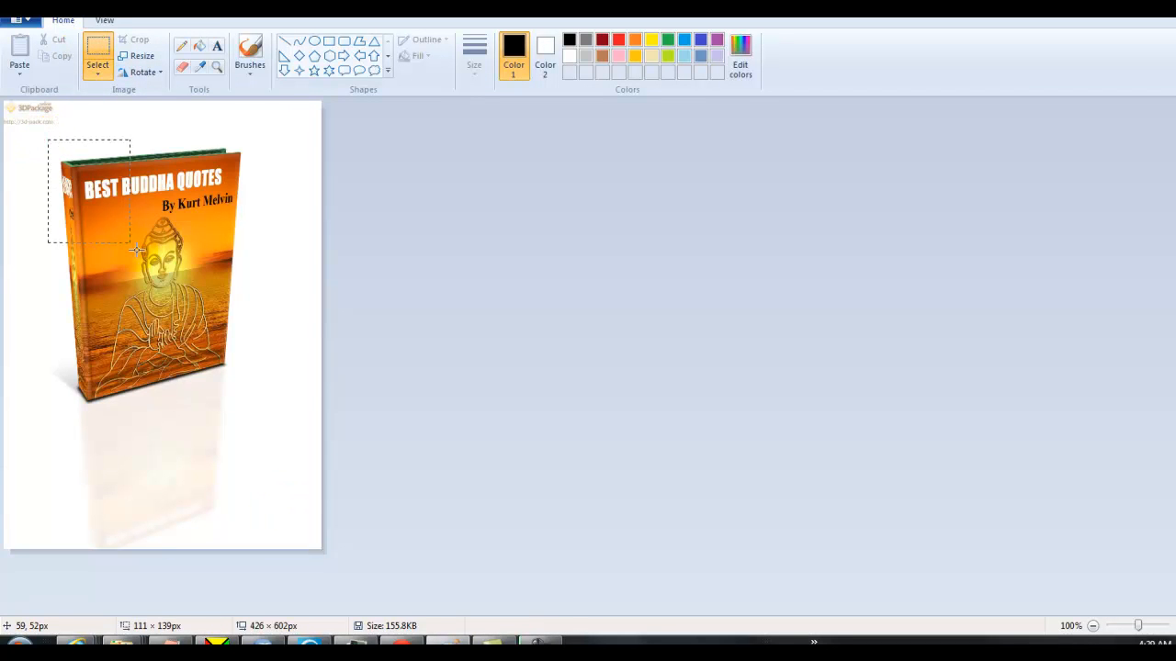
drag(133, 248, 256, 430)
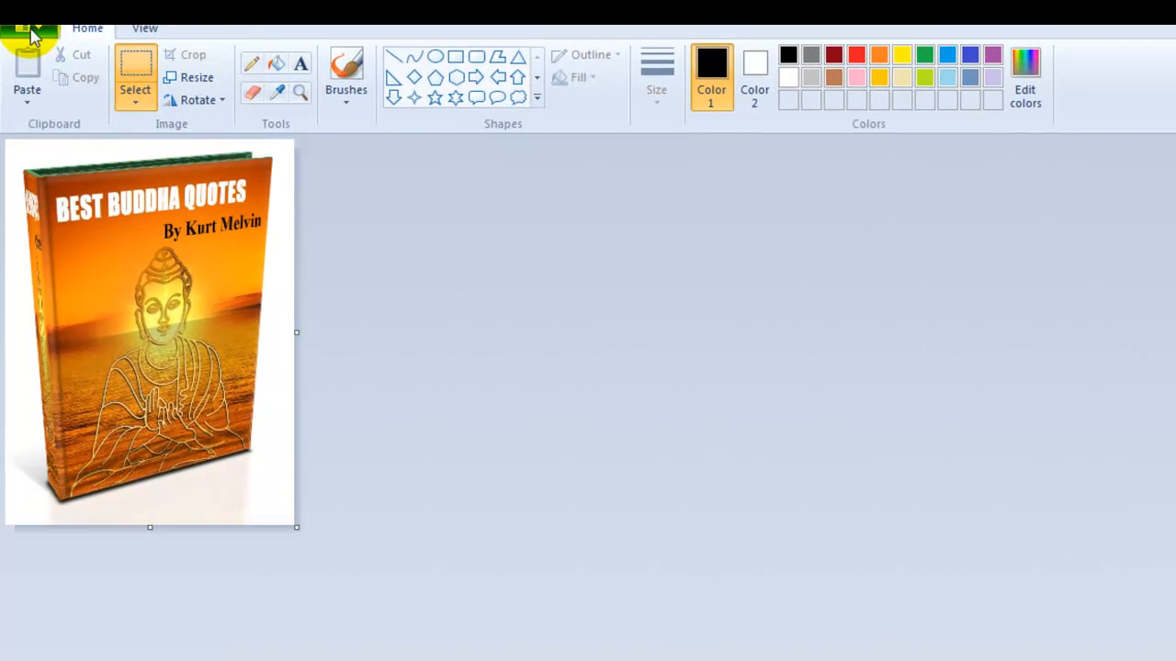
click(28, 27)
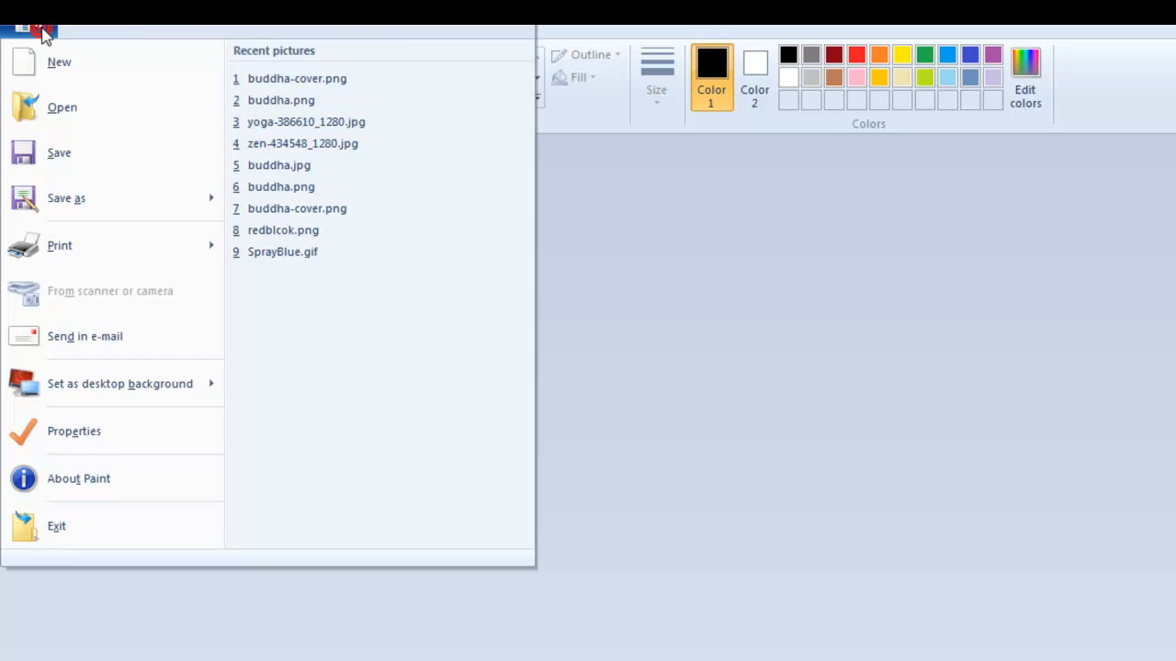
click(297, 78)
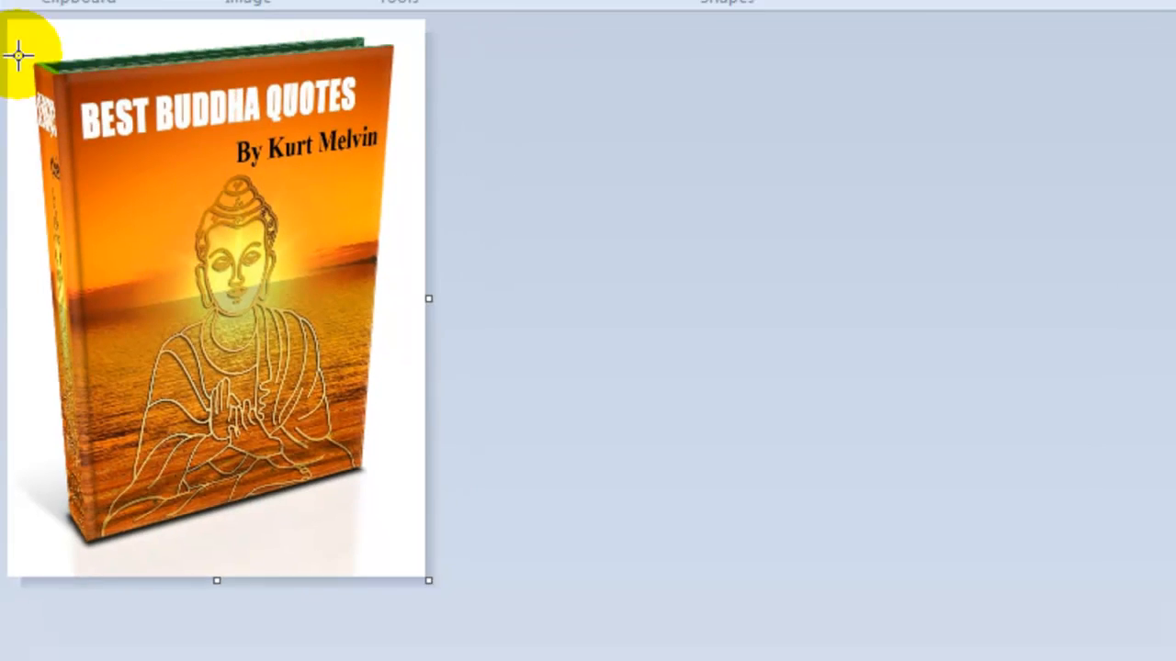
click(20, 17)
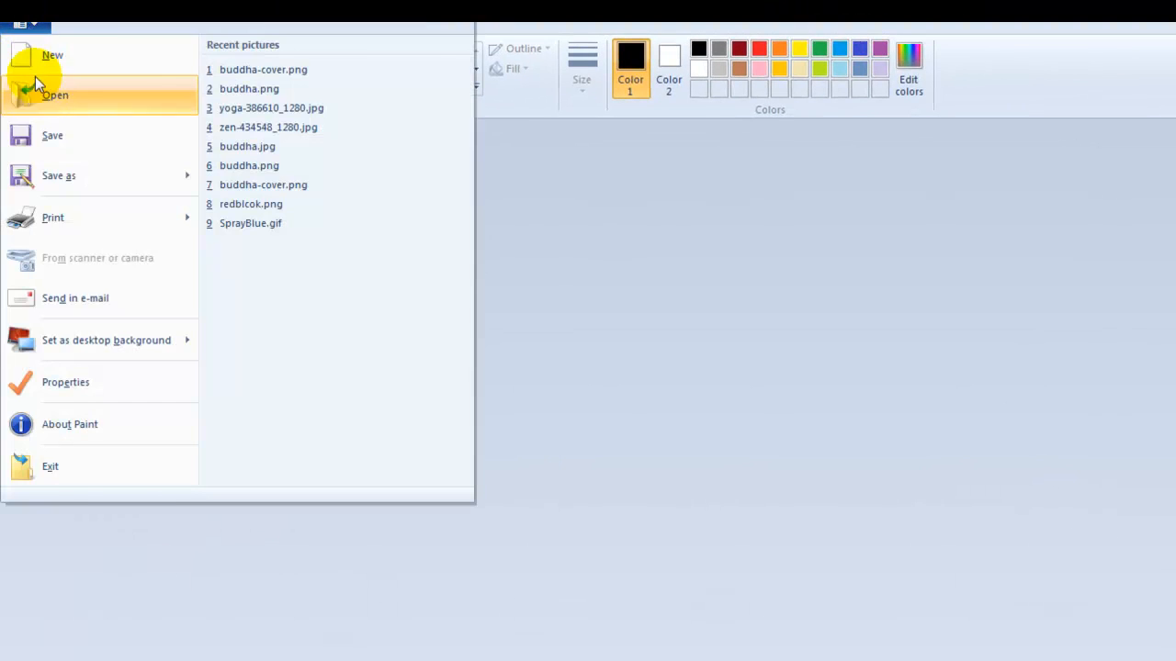
Open the stone Buddha photo and draw a black-outlined, black-filled rectangle bar.
click(55, 95)
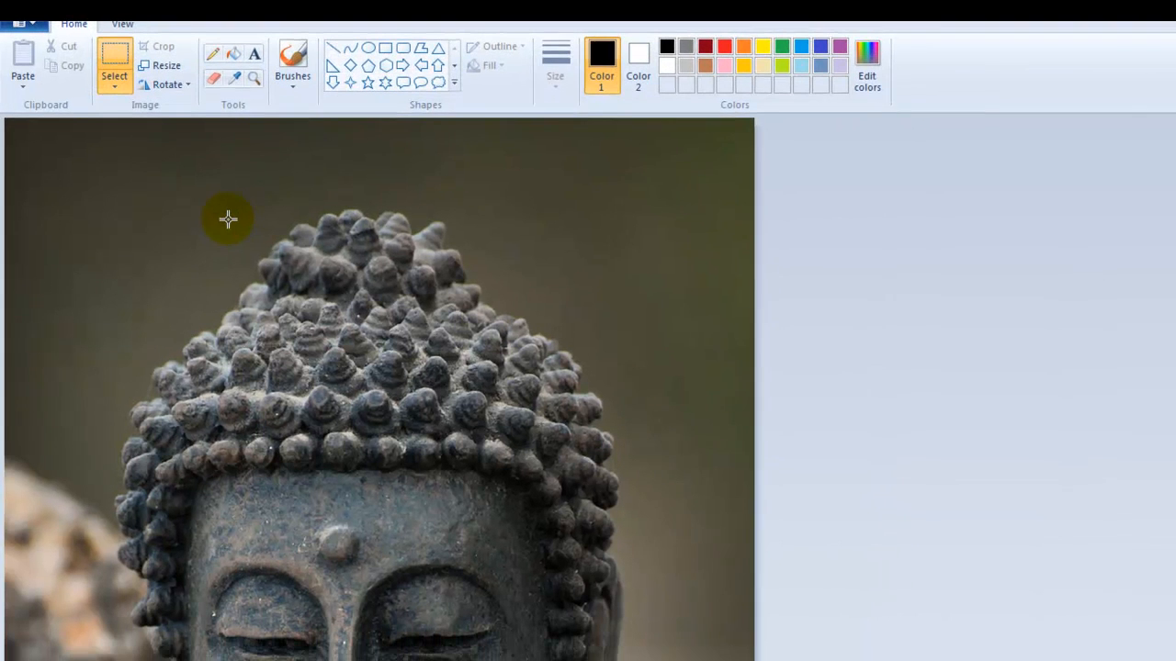
click(110, 21)
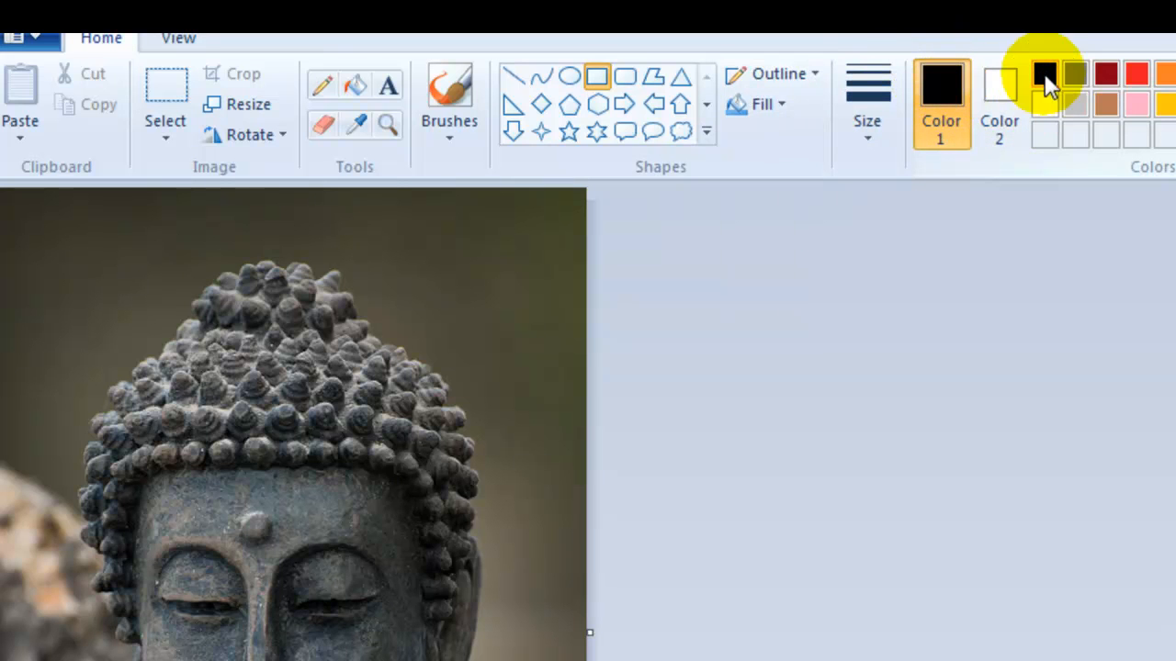
click(772, 74)
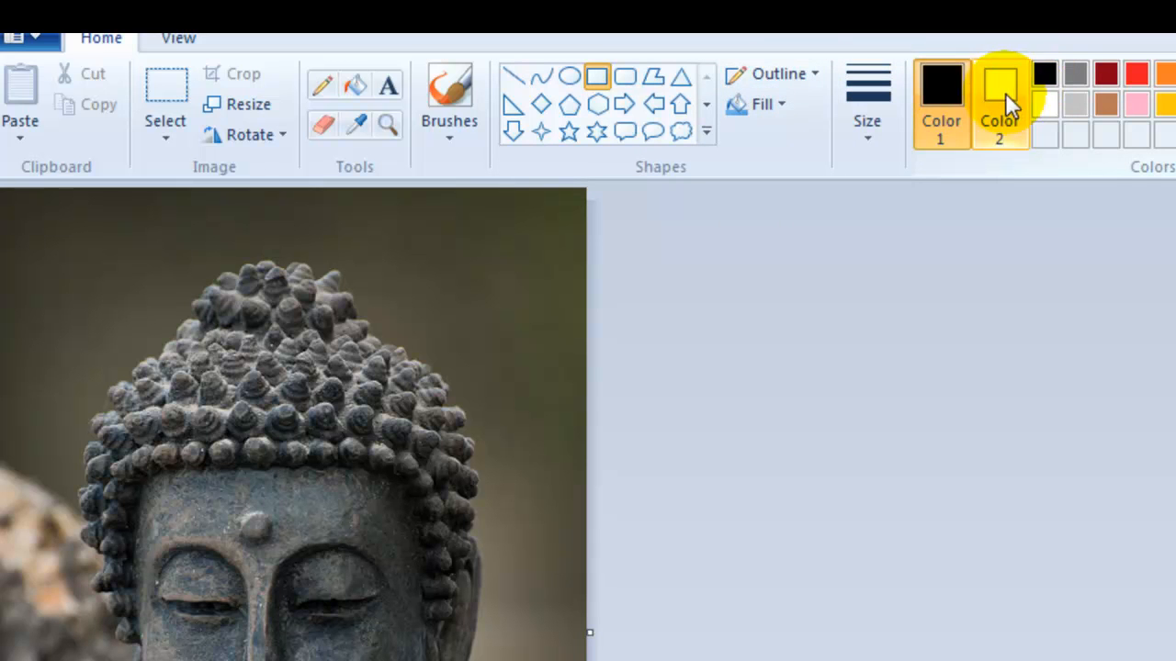
click(999, 101)
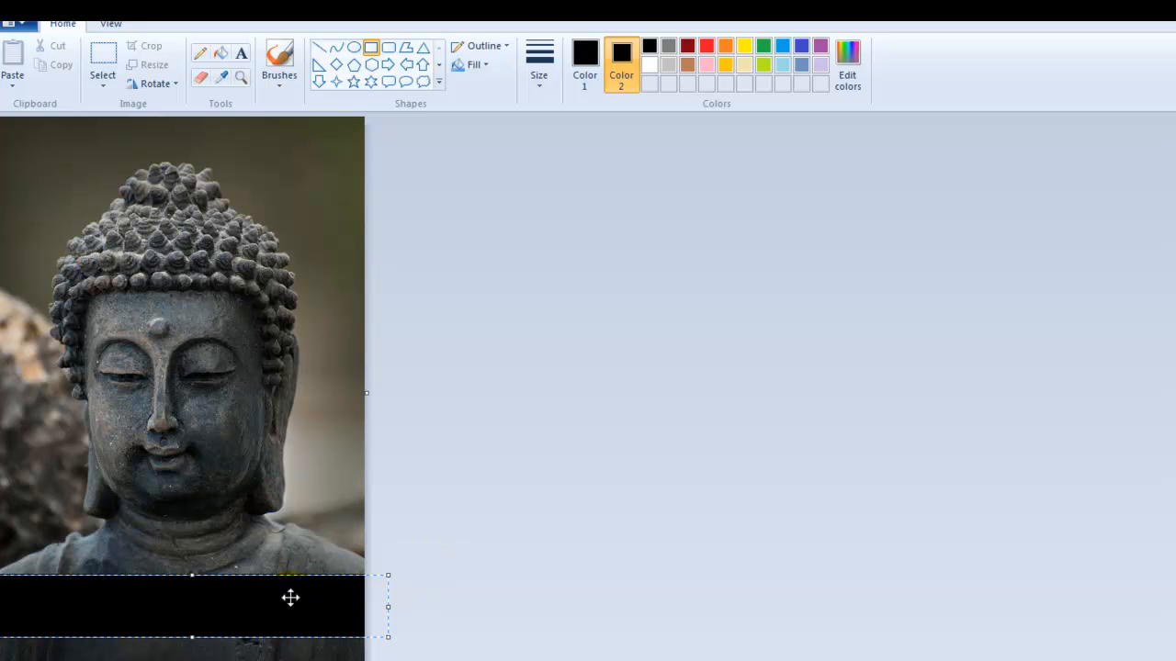
Place a text box in the black bar and type white bold Times New Roman 36 text.
click(240, 52)
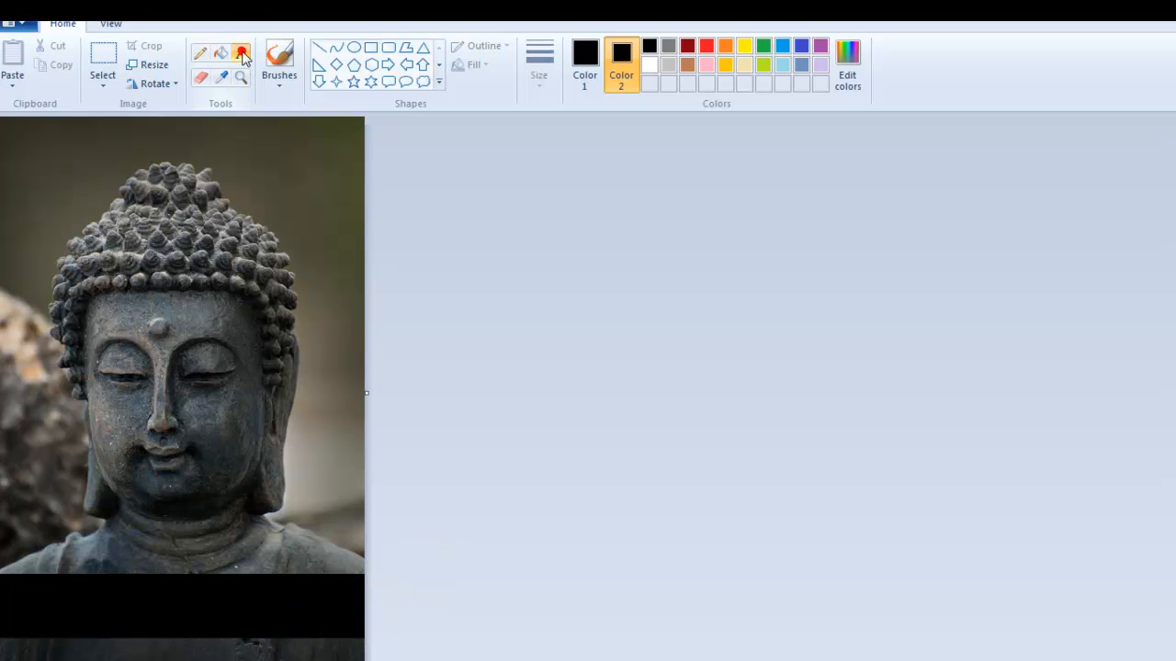
click(240, 53)
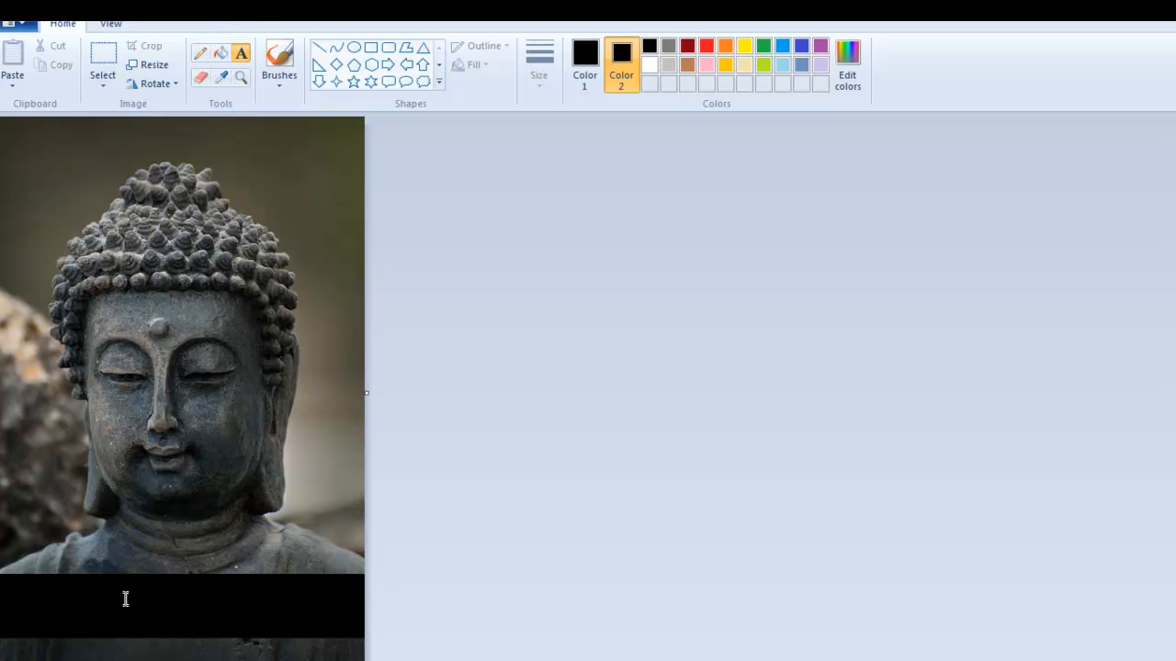
click(584, 65)
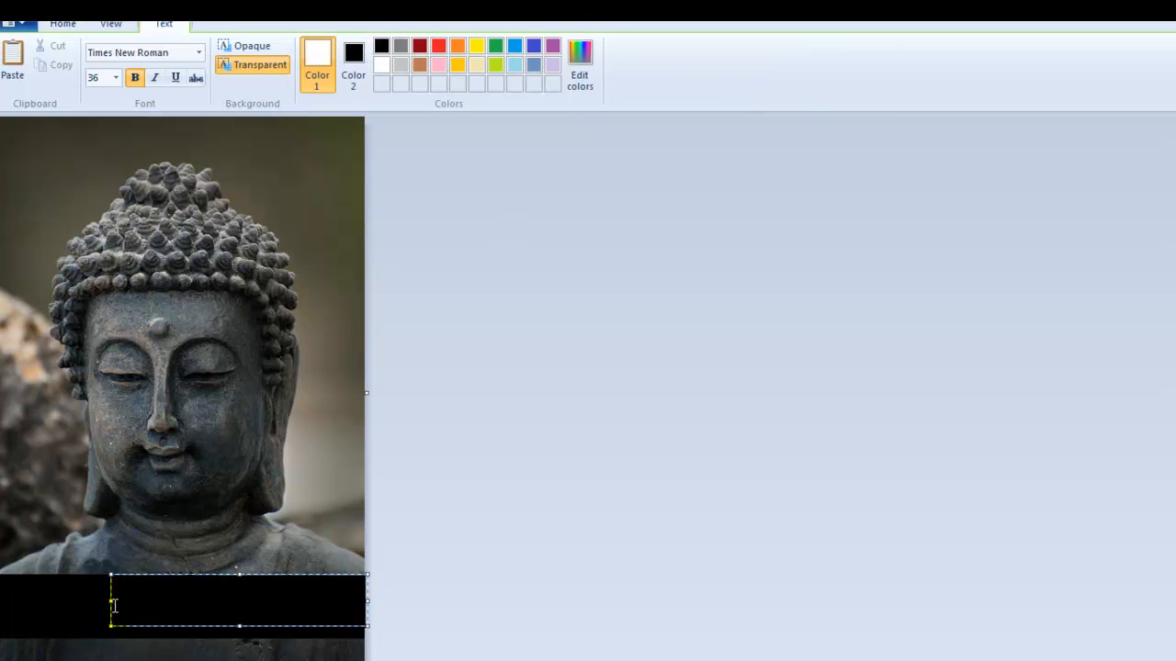
text(uuuuu yuuy)
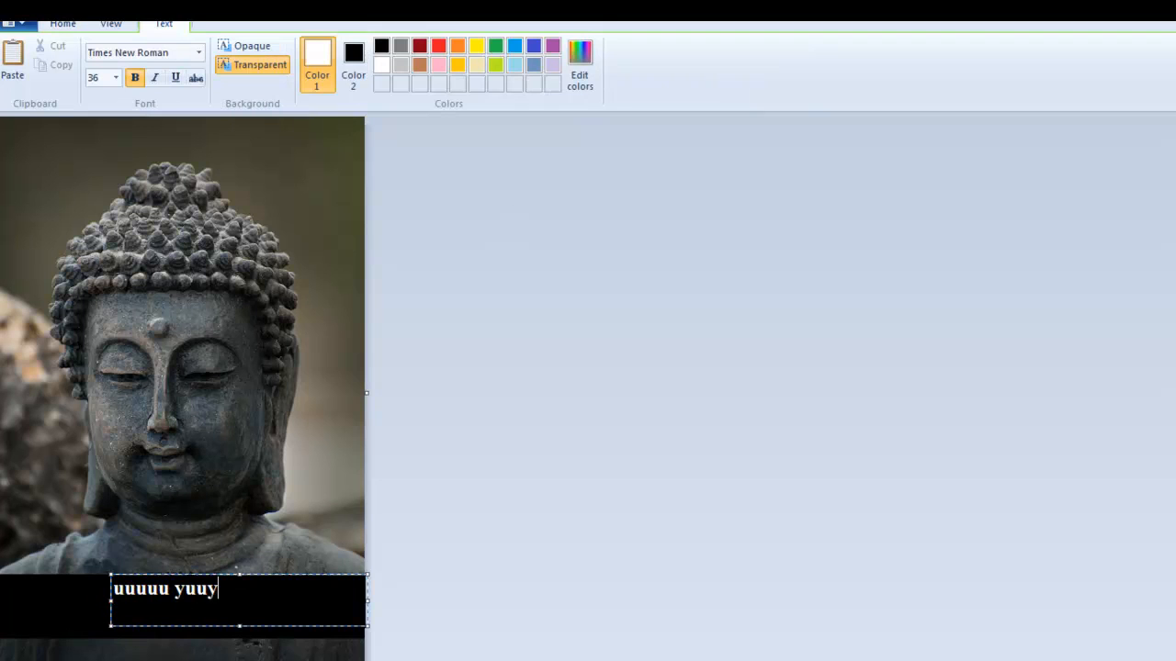